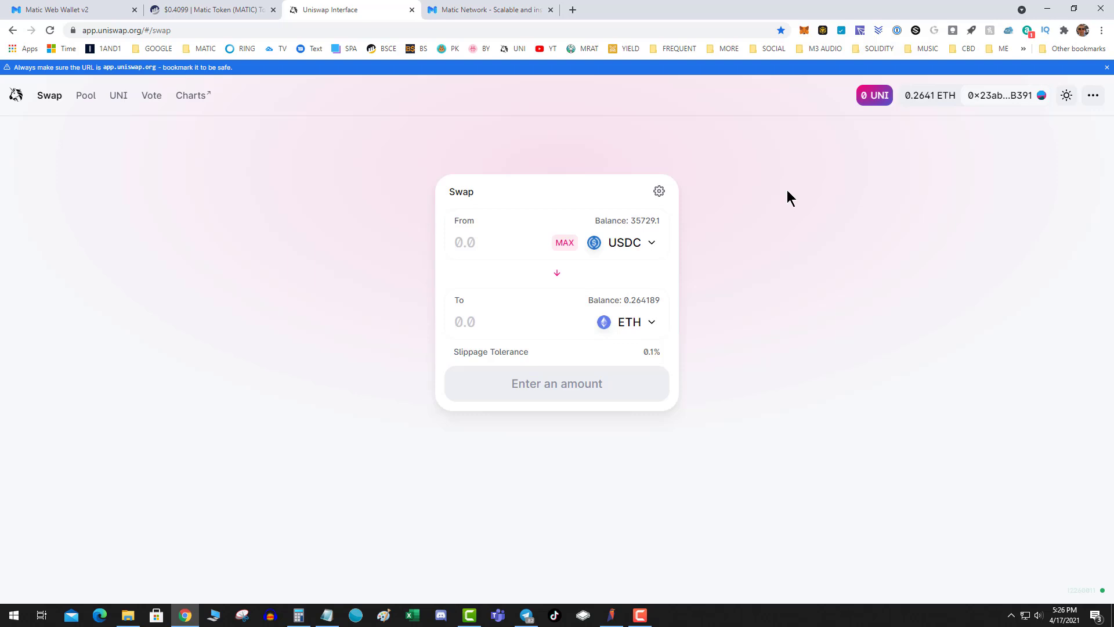
pyautogui.moveTo(680, 95)
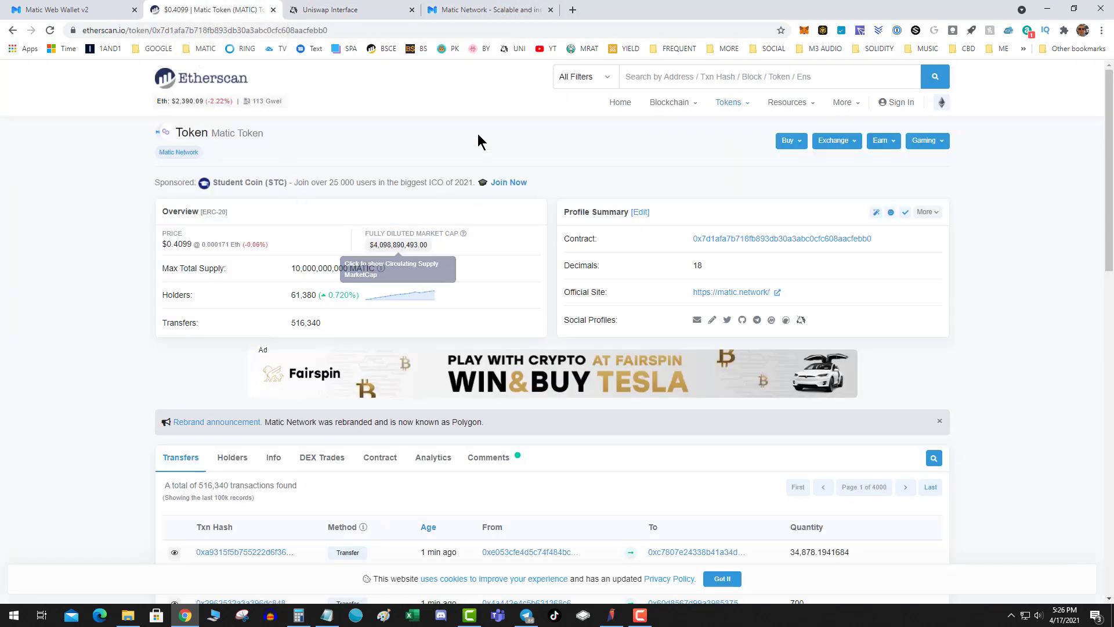
pyautogui.moveTo(799, 245)
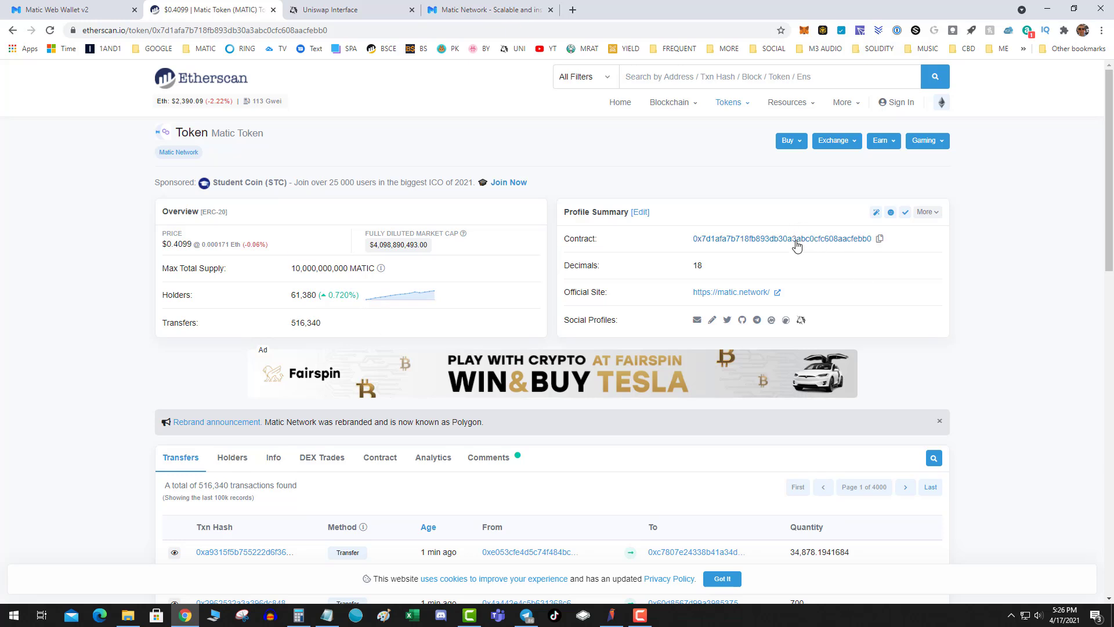
pyautogui.moveTo(781, 238)
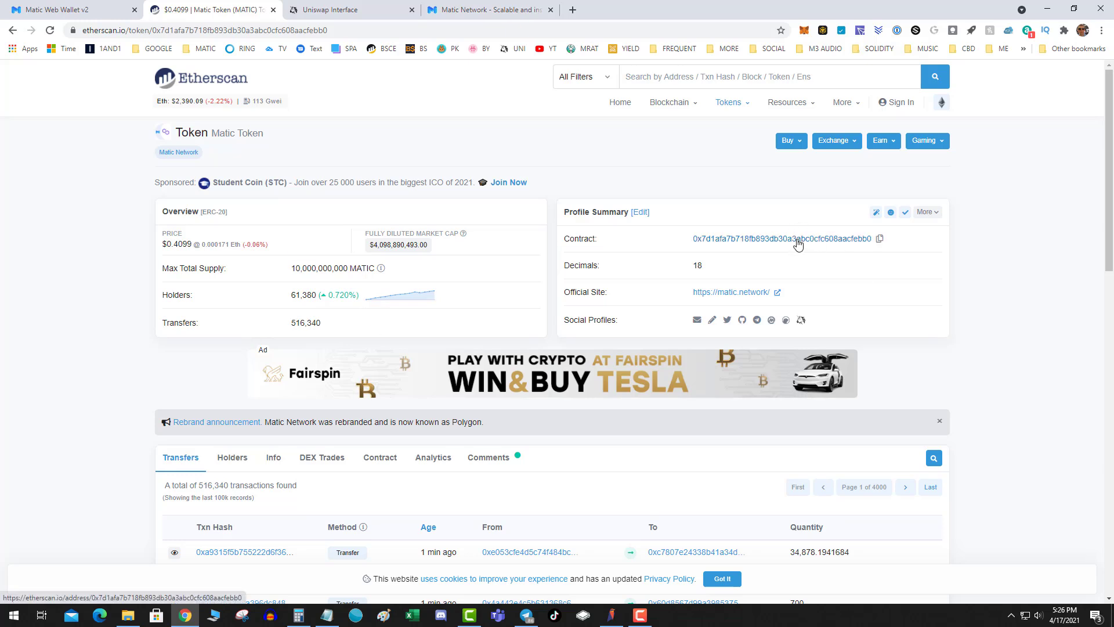
pyautogui.moveTo(843, 247)
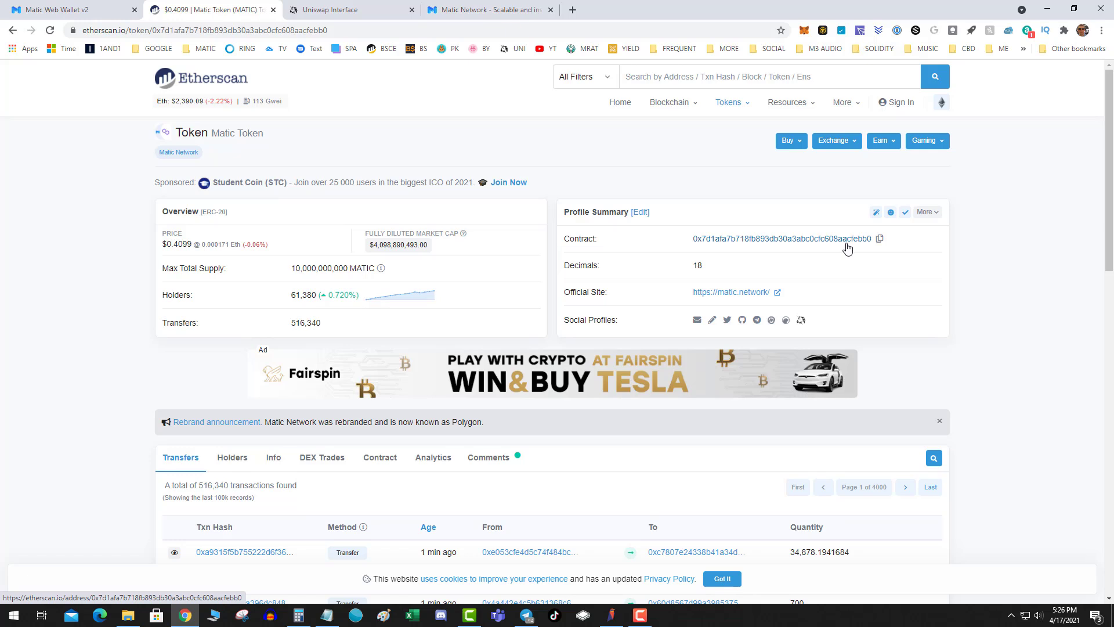
pyautogui.moveTo(688, 268)
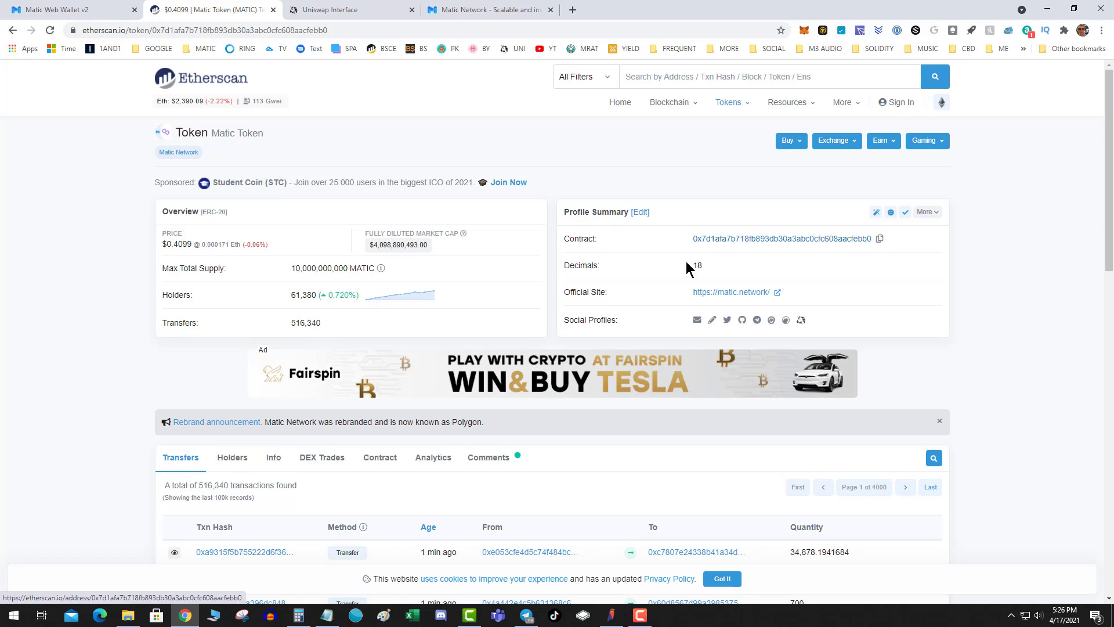
pyautogui.moveTo(760, 308)
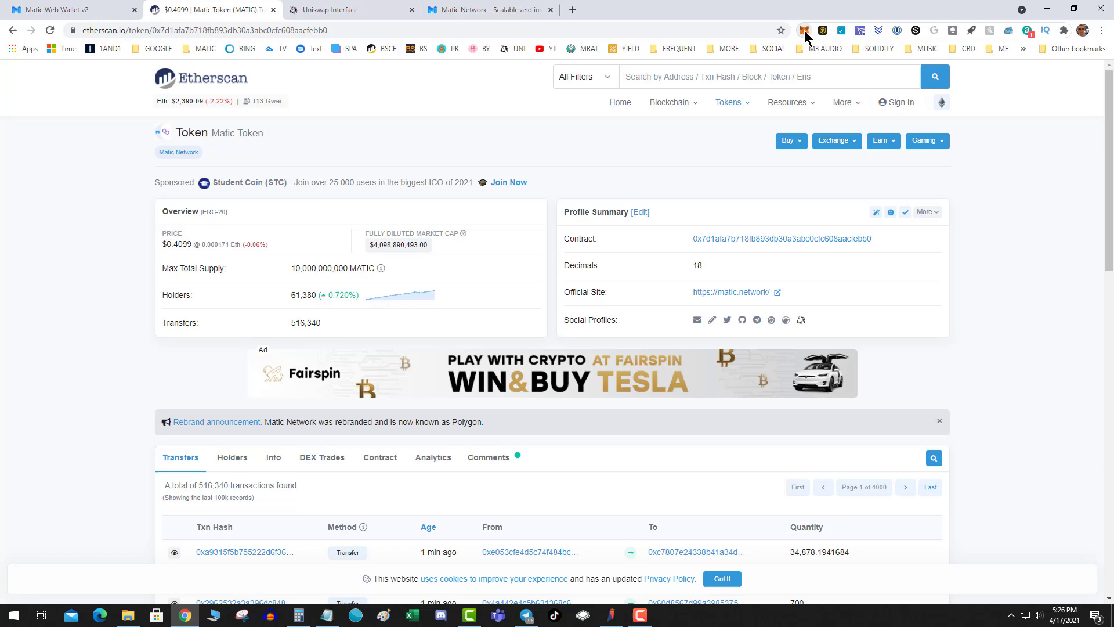
# Start adding a custom token from the MetaMask asset list
pyautogui.click(804, 30)
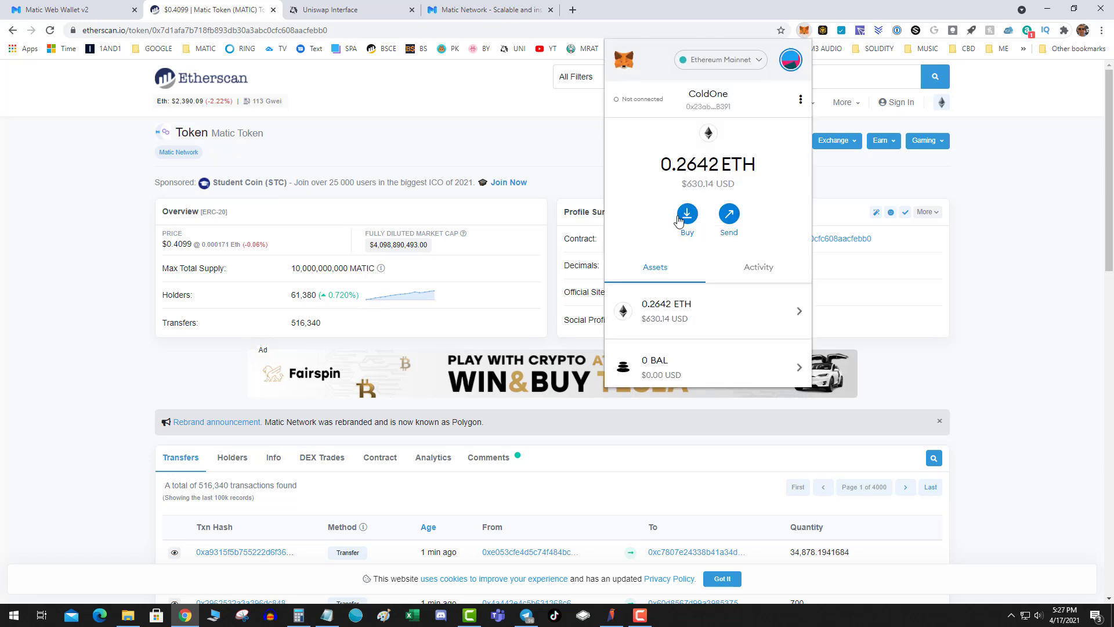
pyautogui.scroll(-3)
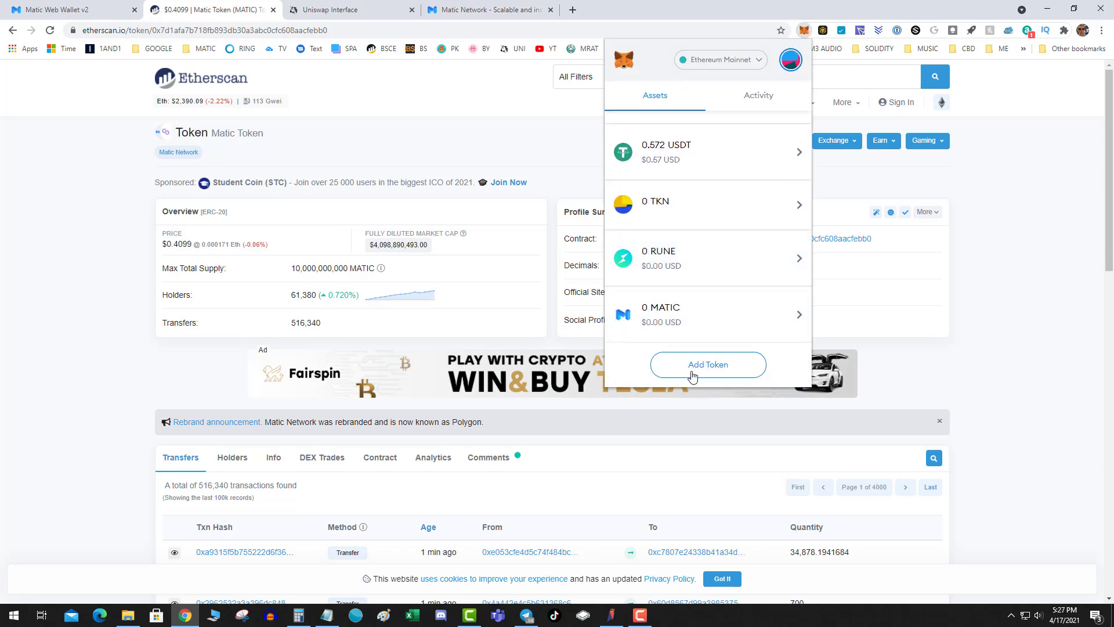
pyautogui.click(707, 364)
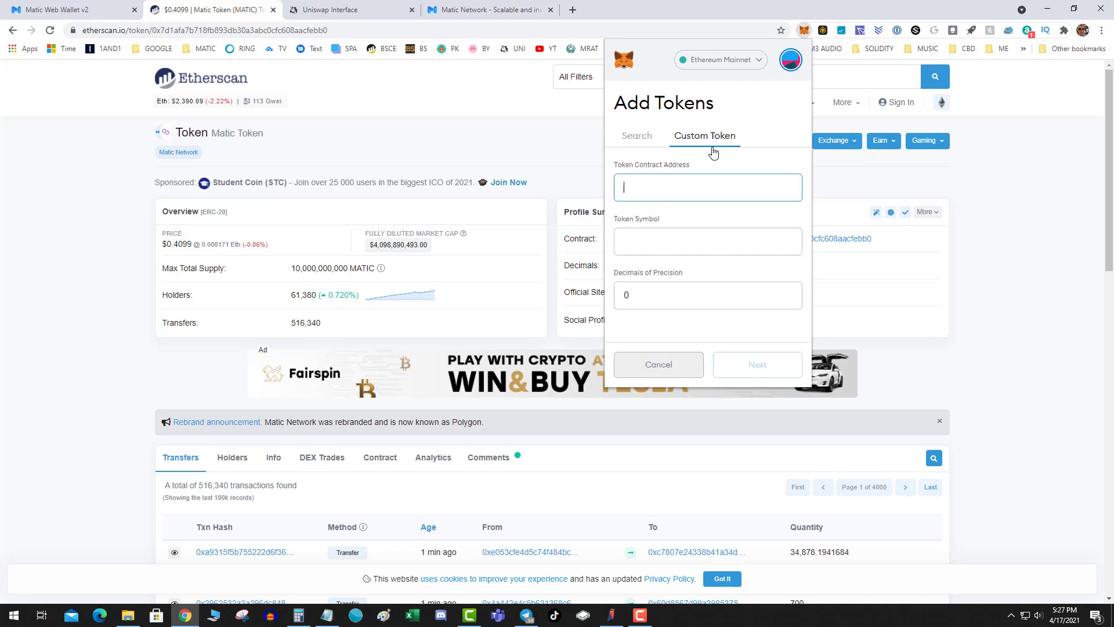
pyautogui.moveTo(694, 188)
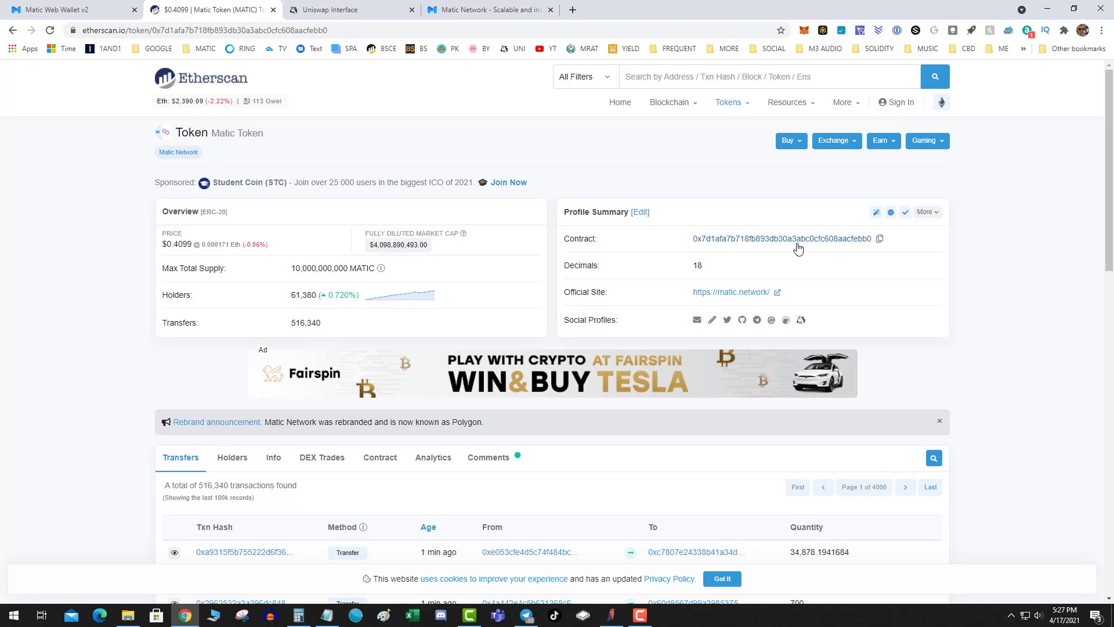
pyautogui.moveTo(812, 43)
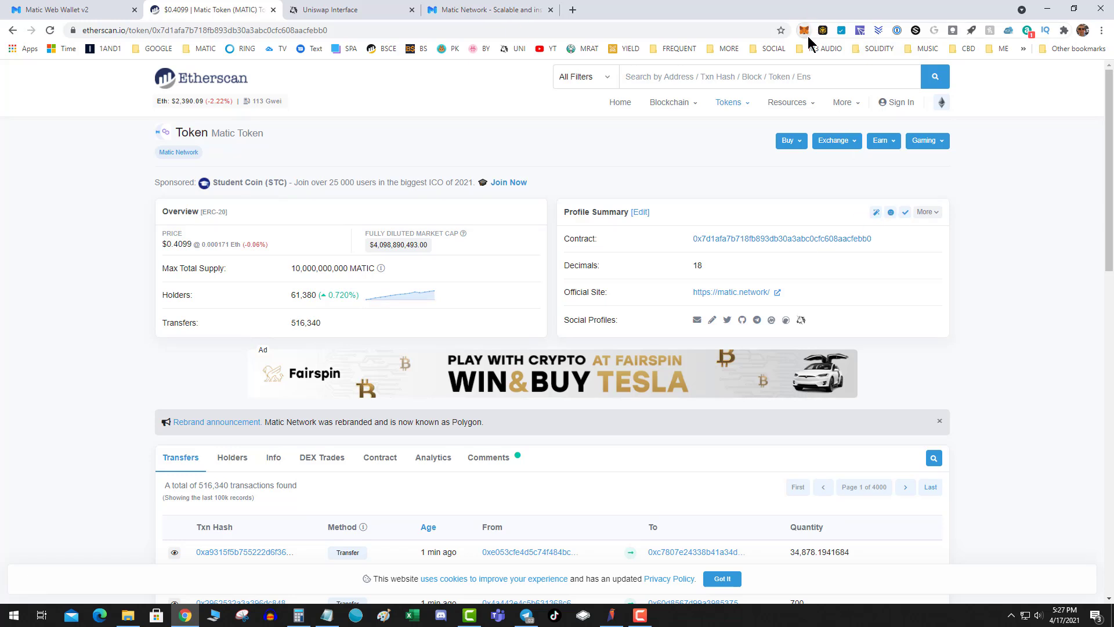
# Paste MATIC contract 0x7d1a...ebb0, see it is already added, and cancel back to 0 MATIC
pyautogui.click(809, 30)
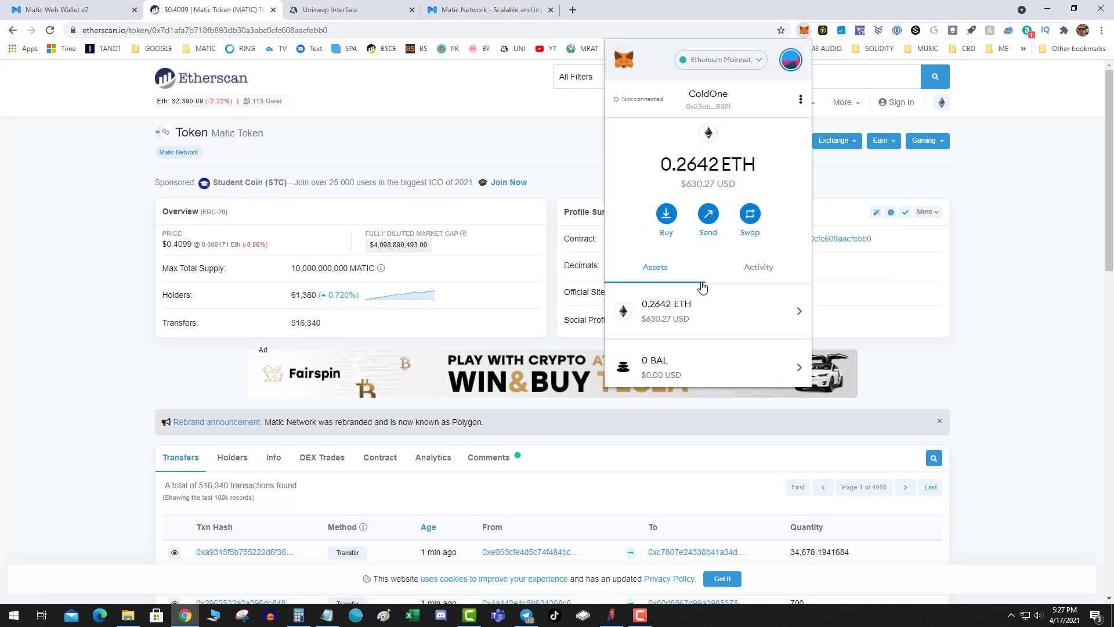
pyautogui.scroll(-3)
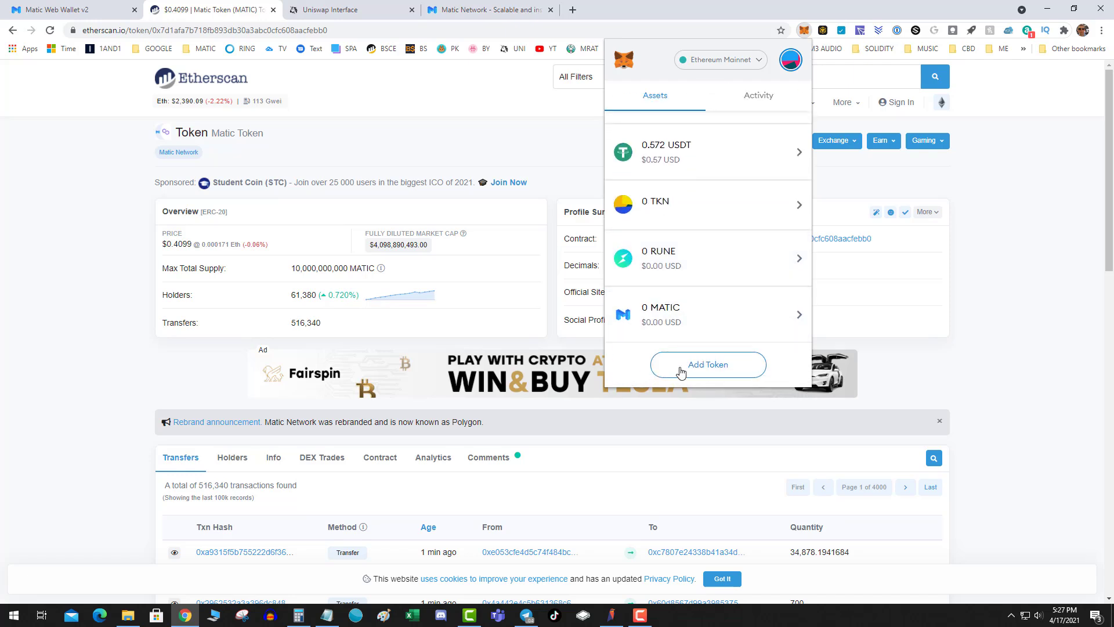
pyautogui.click(706, 364)
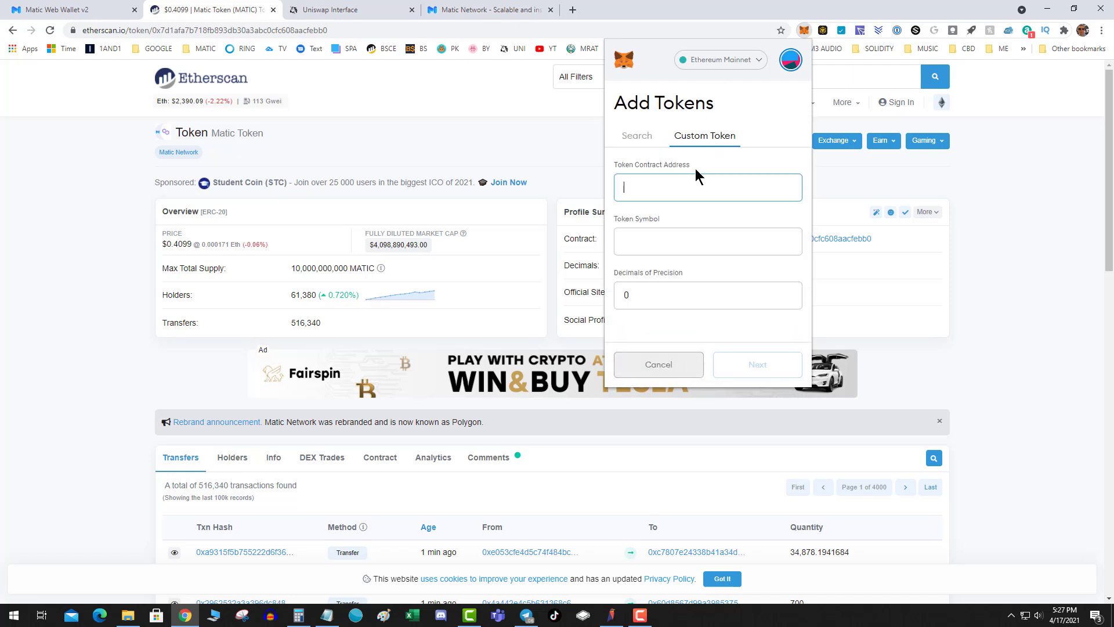
pyautogui.write('0x7d1afa7b718fb893db30a3abc0cfc608aacfebb0')
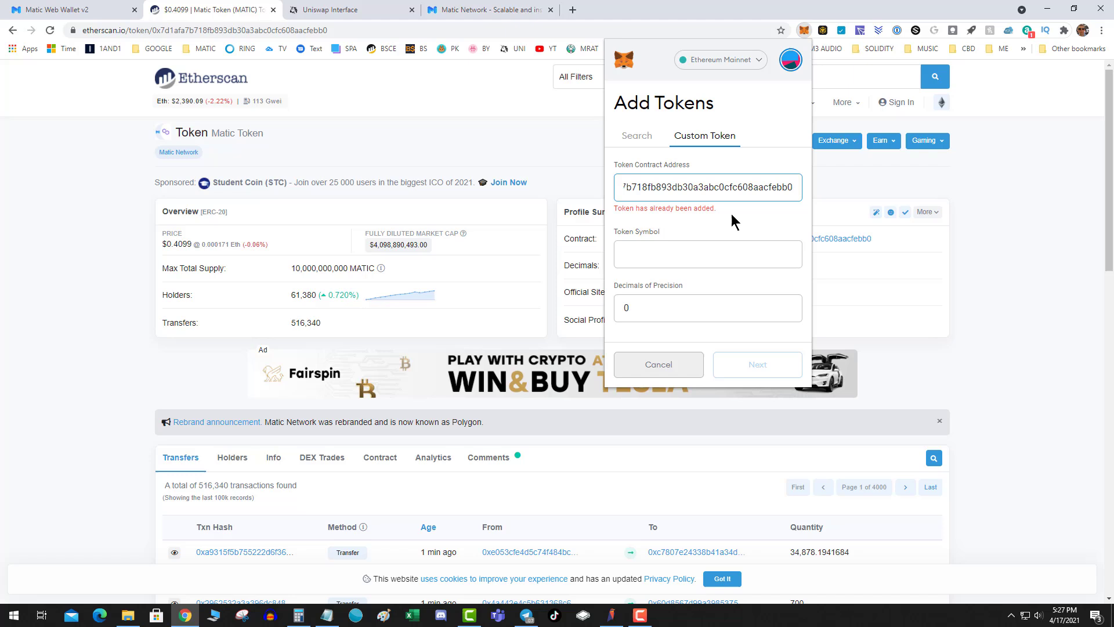
pyautogui.click(657, 364)
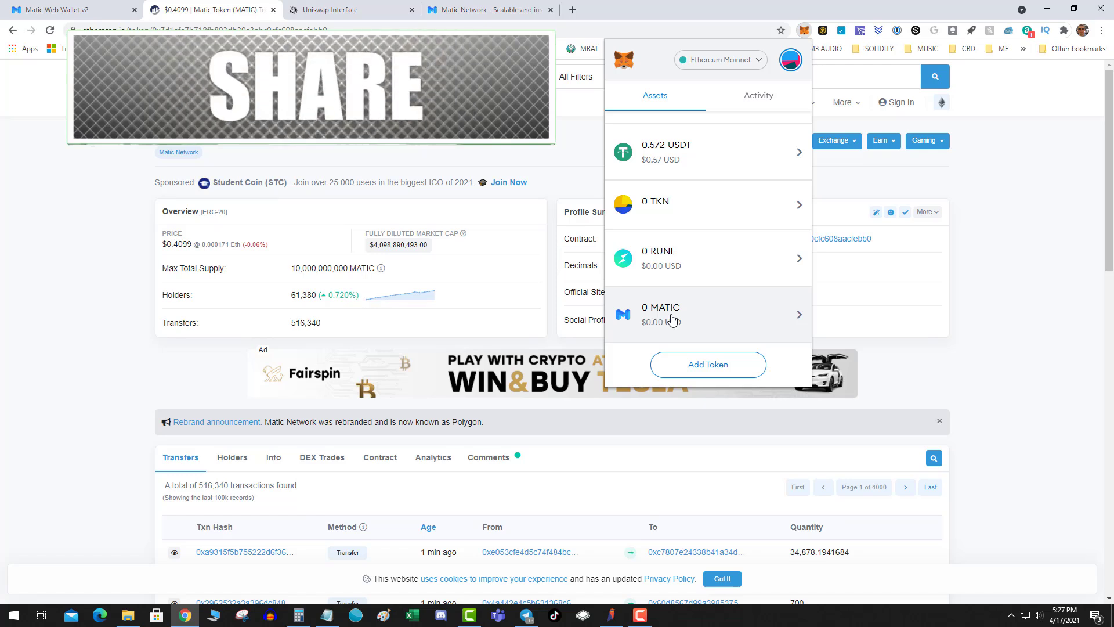
pyautogui.moveTo(670, 321)
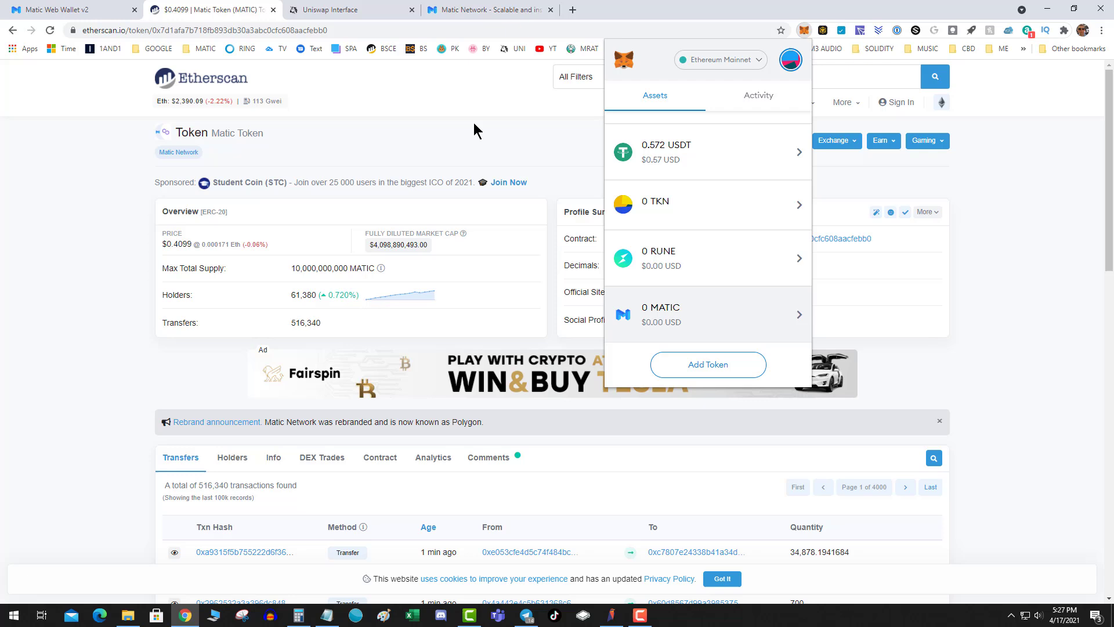
pyautogui.moveTo(469, 97)
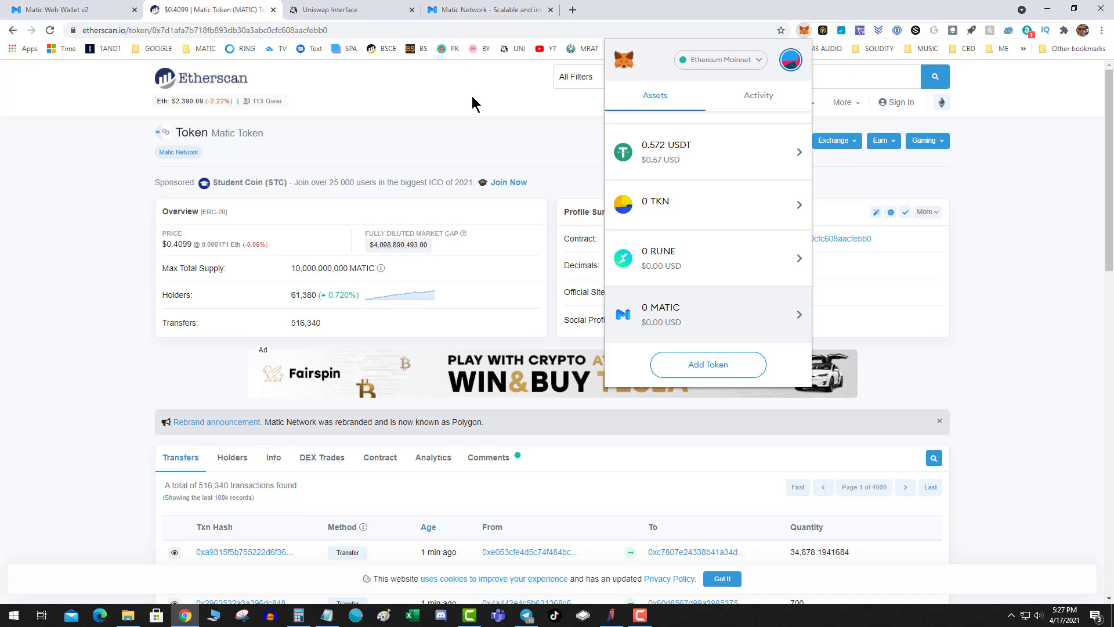
pyautogui.moveTo(466, 94)
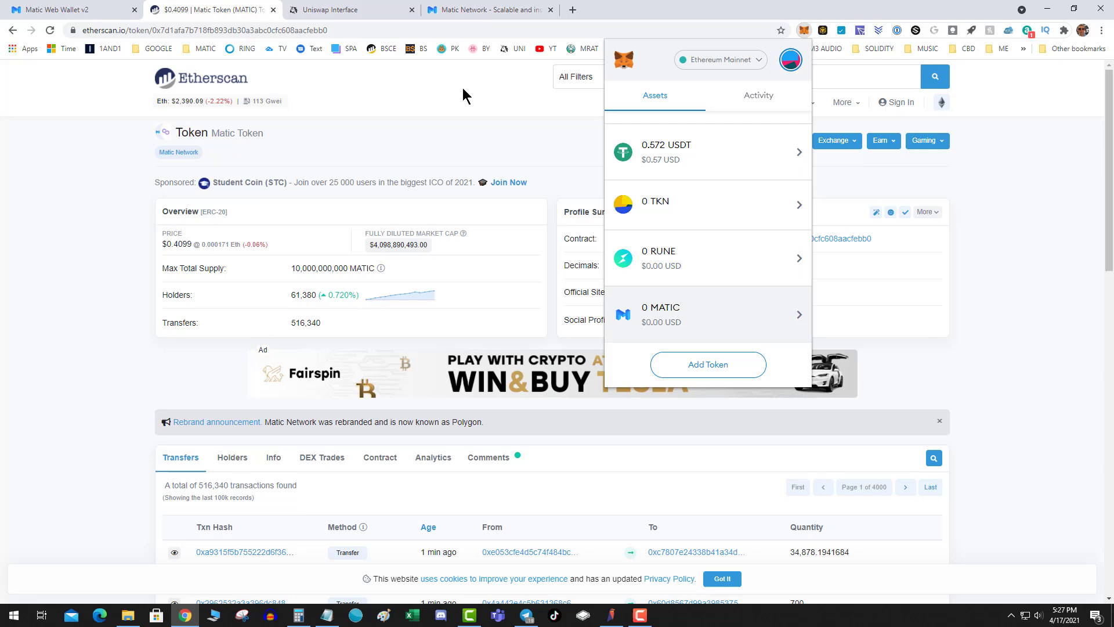
# Set up a Uniswap swap of 1000 USDC into MATIC and review it
pyautogui.click(348, 10)
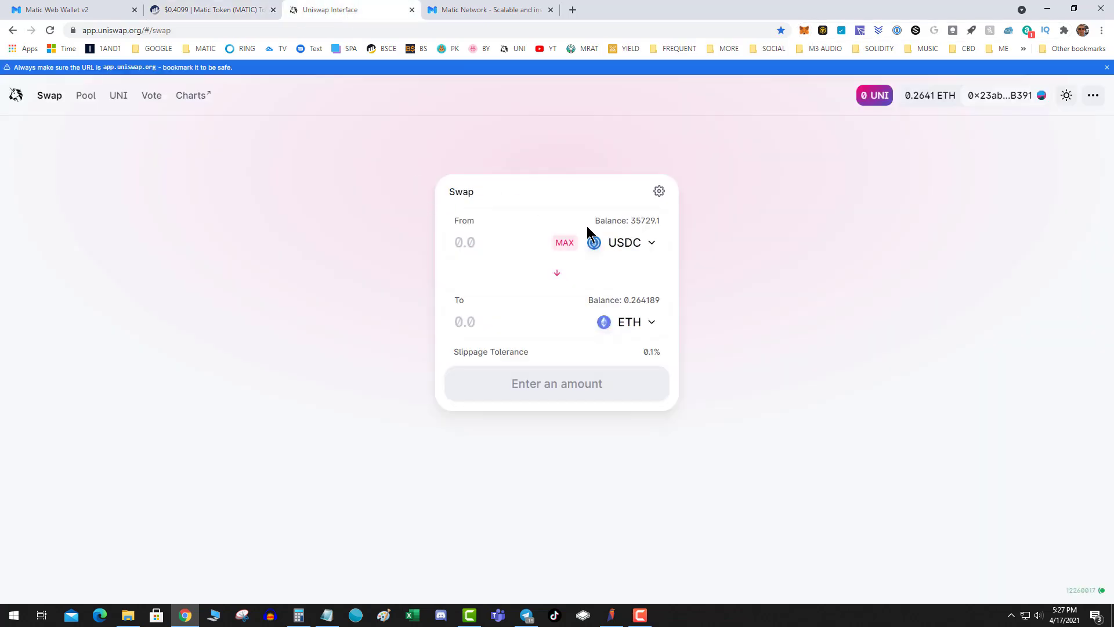
pyautogui.click(628, 243)
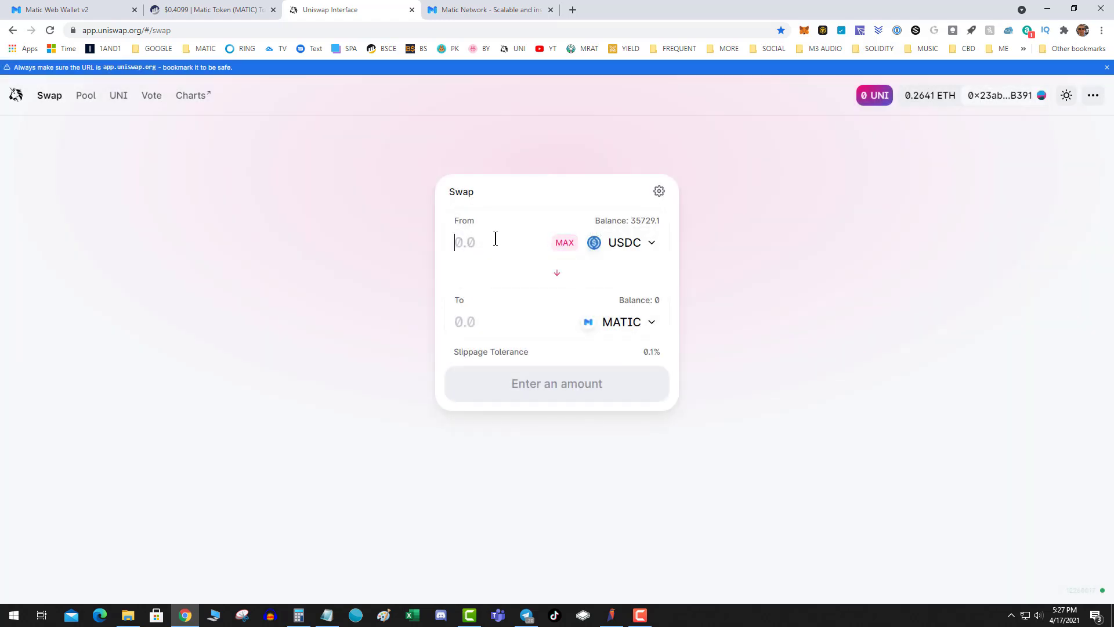
pyautogui.write('1000')
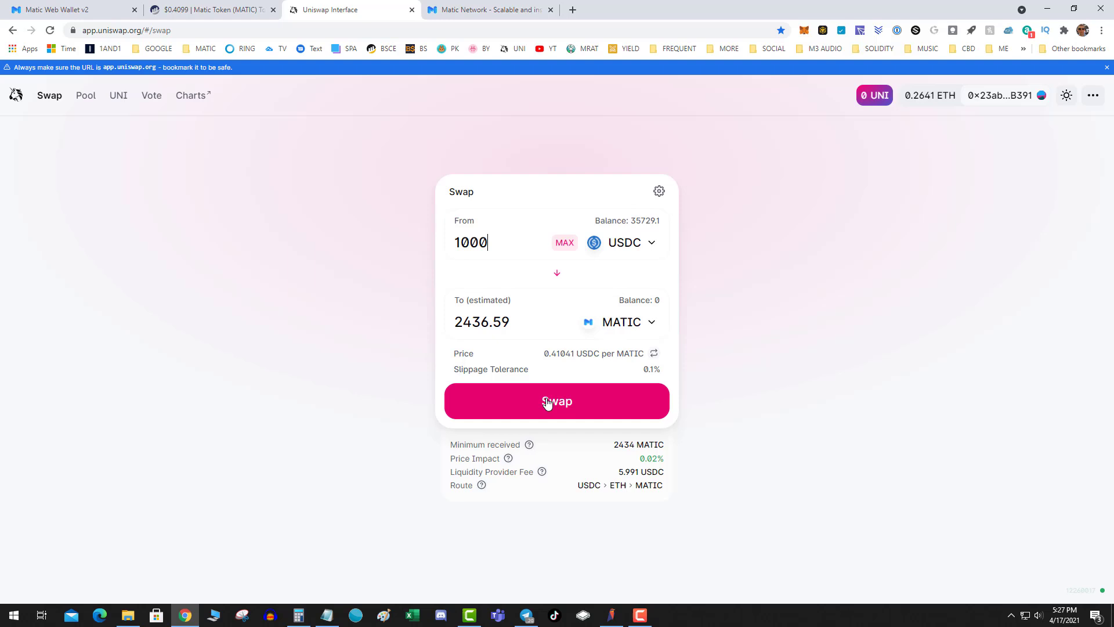
pyautogui.click(658, 192)
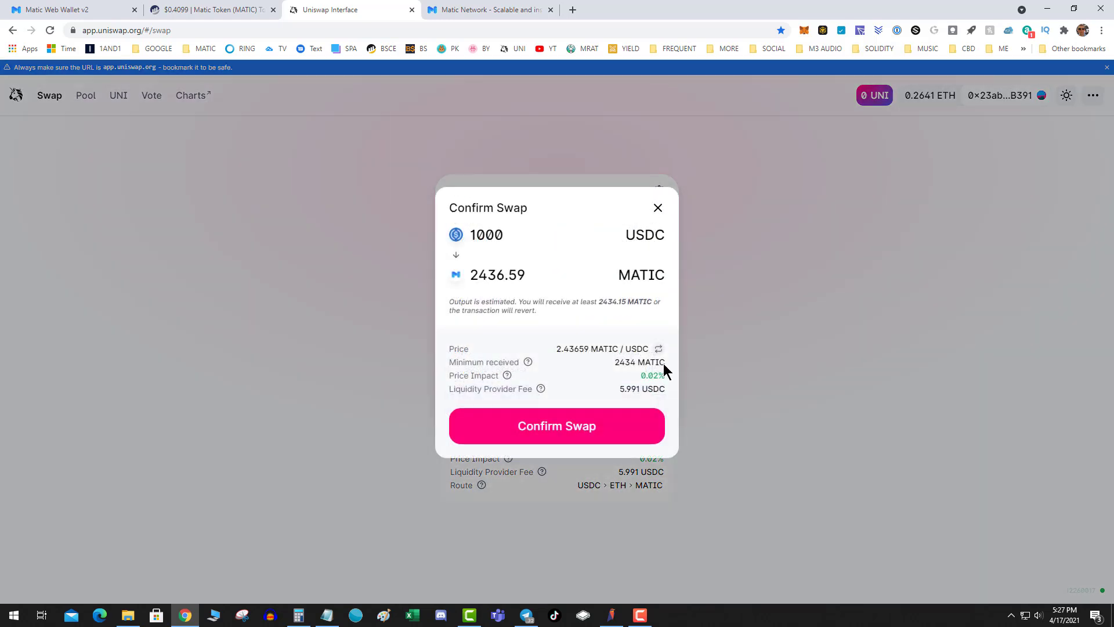
# Confirm the swap for about 2436 MATIC in MetaMask and submit it as pending
pyautogui.click(556, 426)
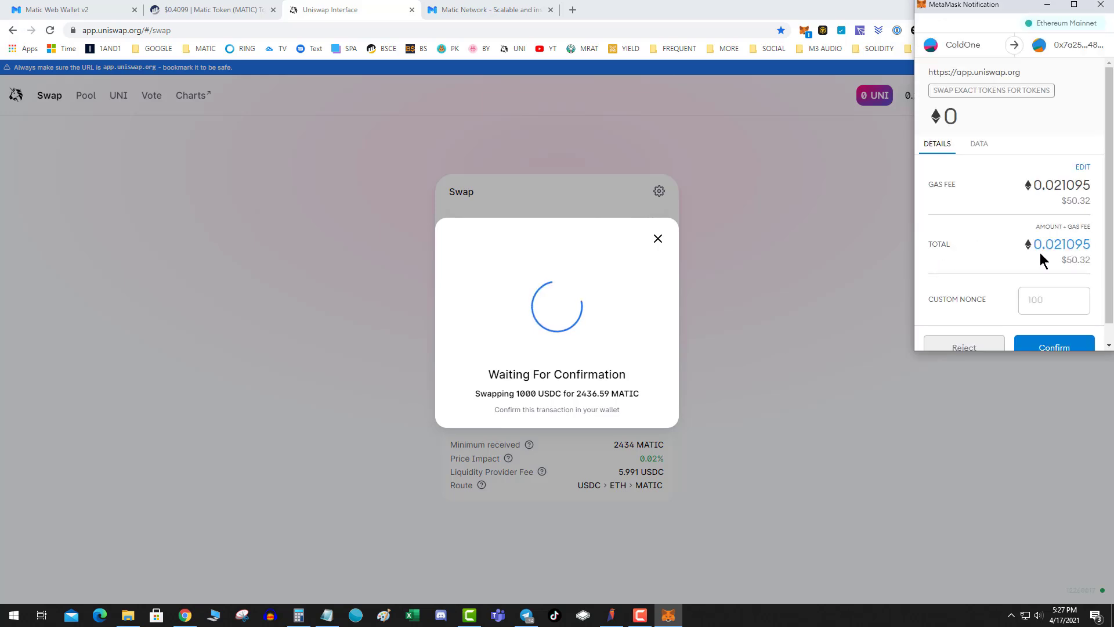
pyautogui.click(1083, 167)
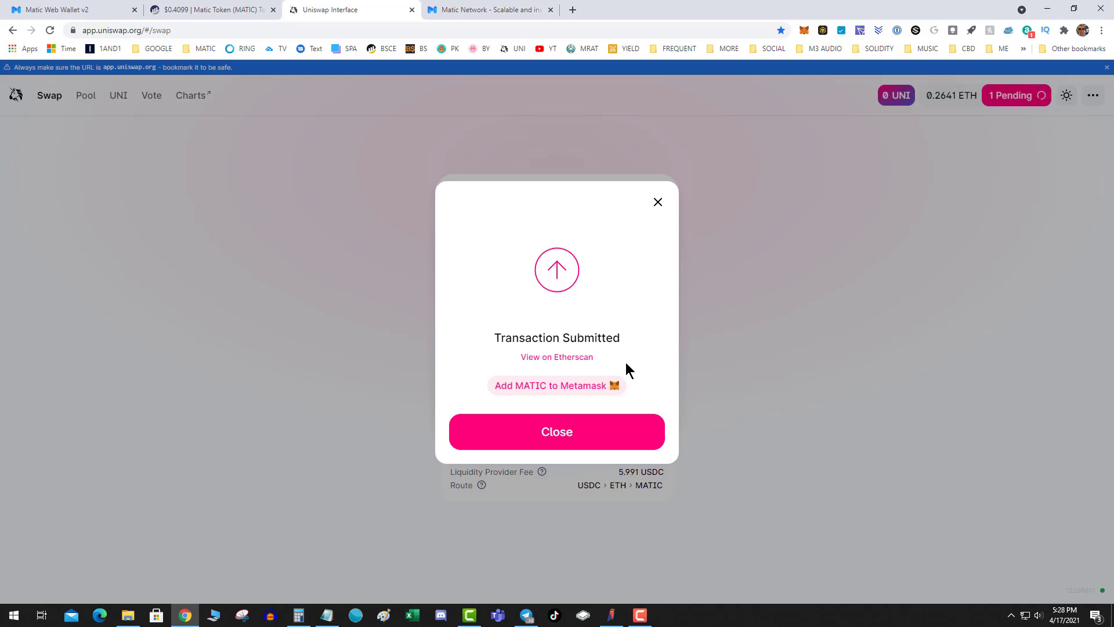
pyautogui.click(556, 431)
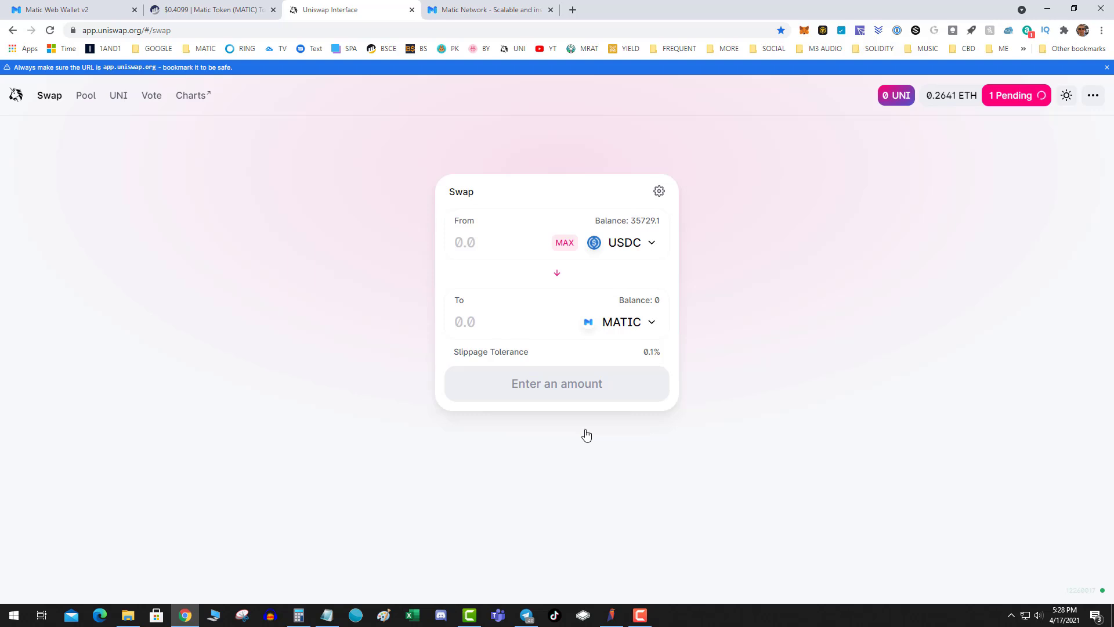
pyautogui.moveTo(594, 416)
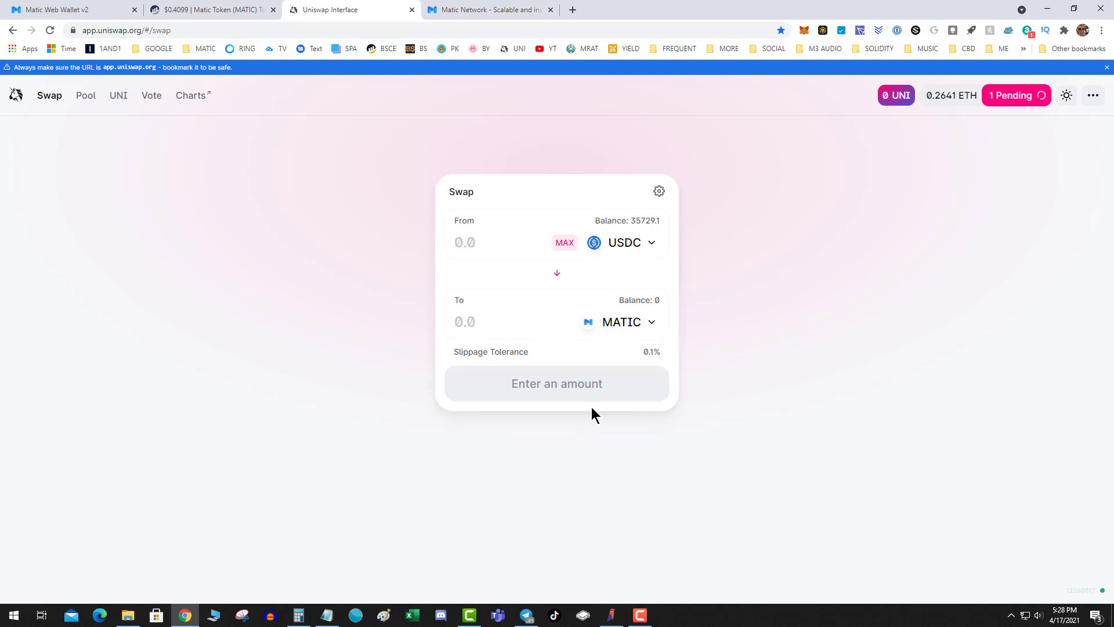
pyautogui.moveTo(588, 433)
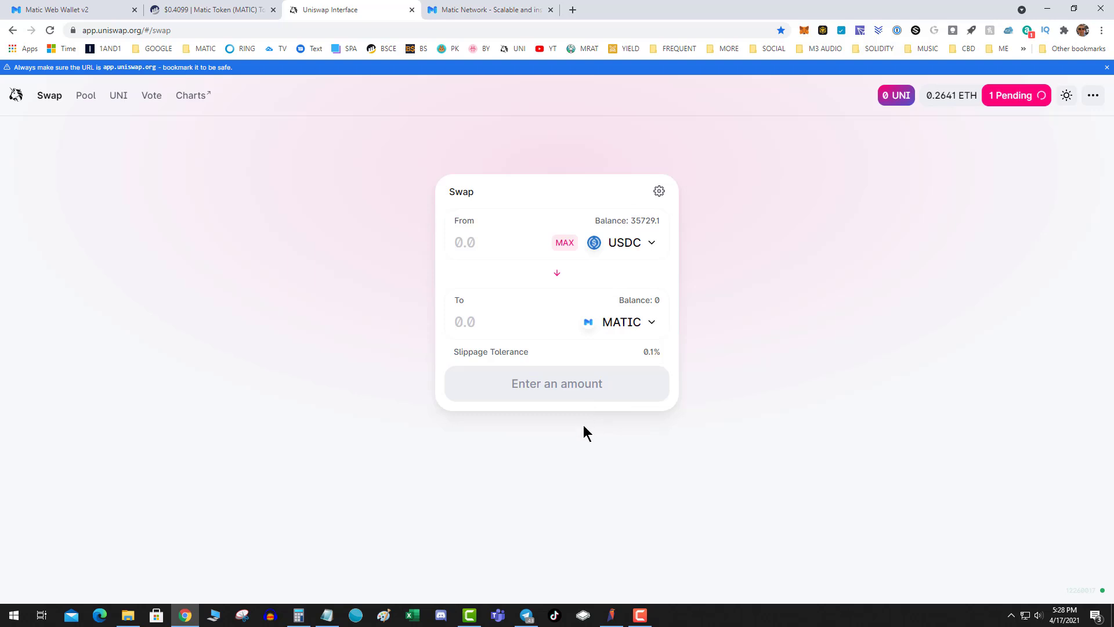
pyautogui.moveTo(576, 375)
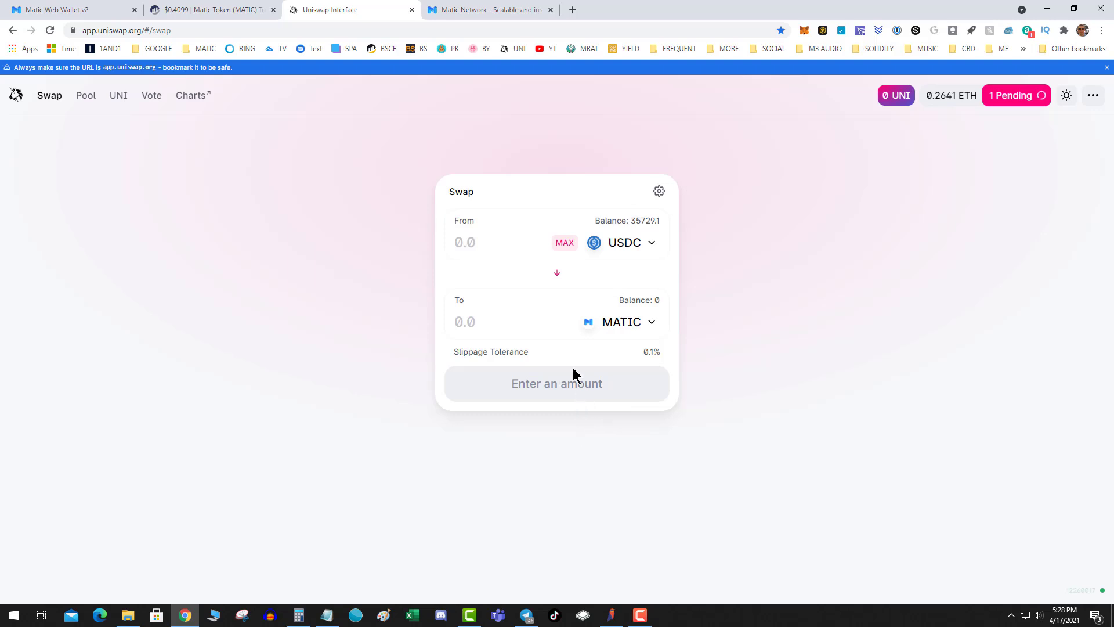
pyautogui.moveTo(564, 362)
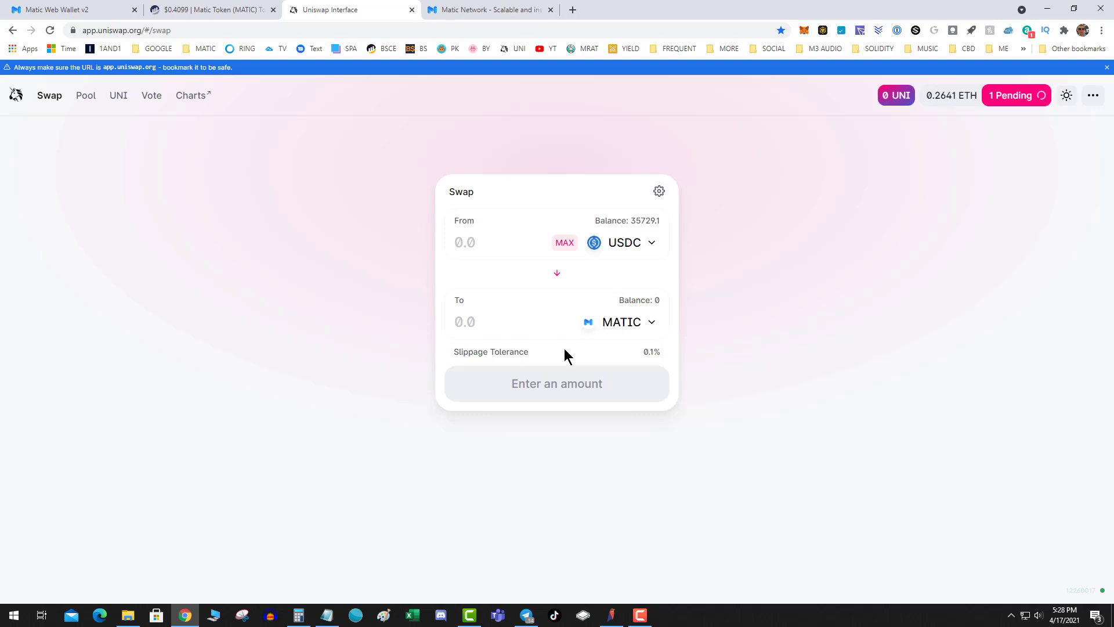
pyautogui.moveTo(557, 348)
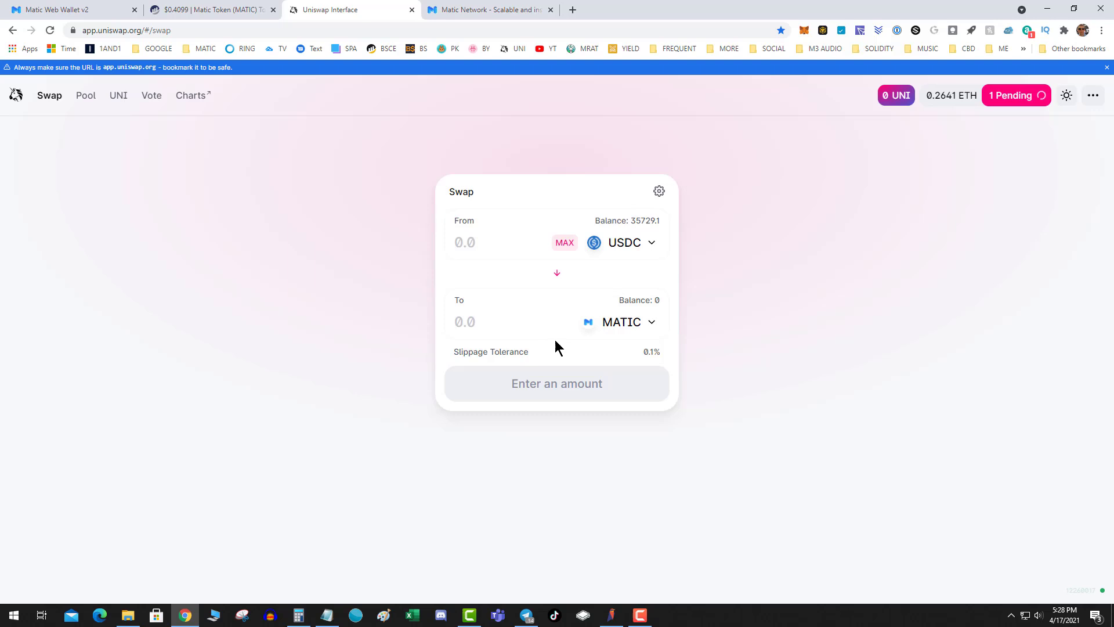
pyautogui.moveTo(588, 377)
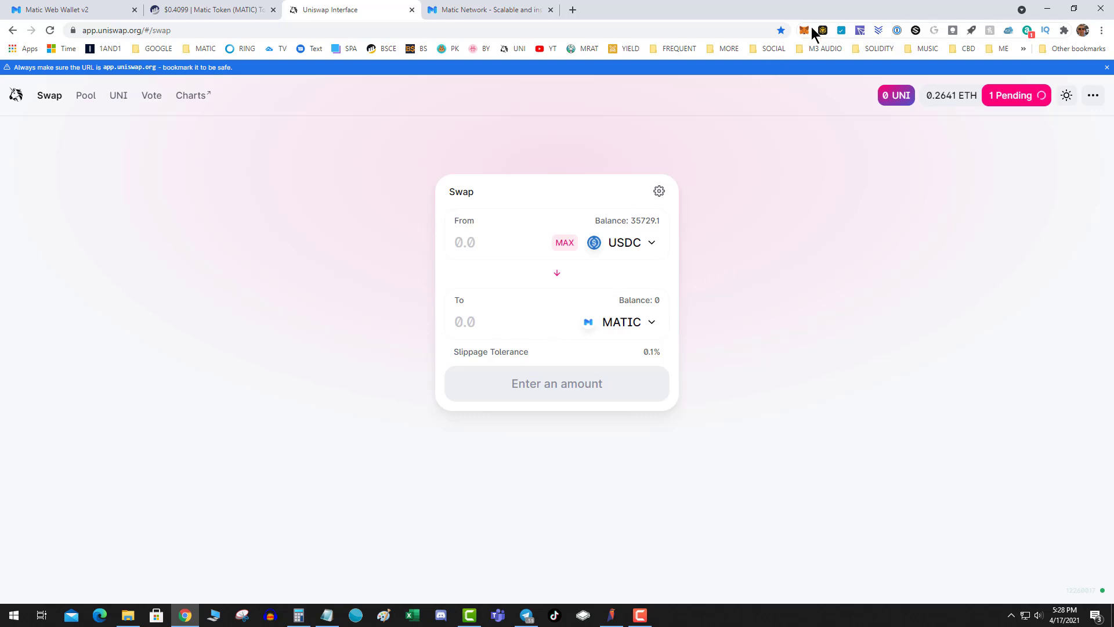
# After the swap settles at 2436.57 MATIC, flip the pair so MATIC sells into USDC
pyautogui.click(804, 30)
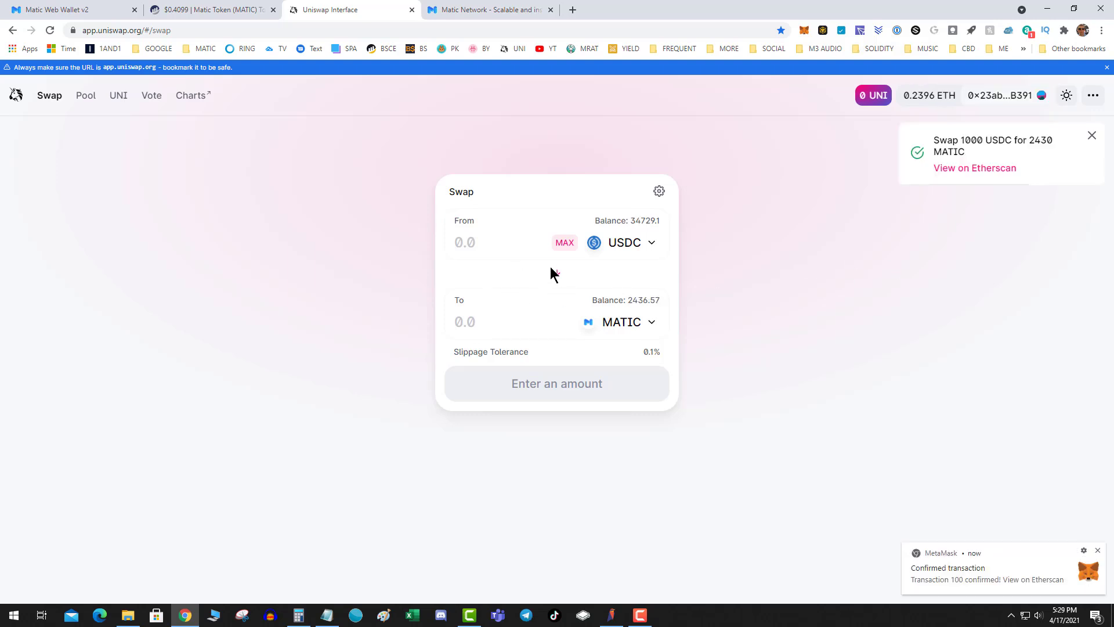
pyautogui.click(557, 275)
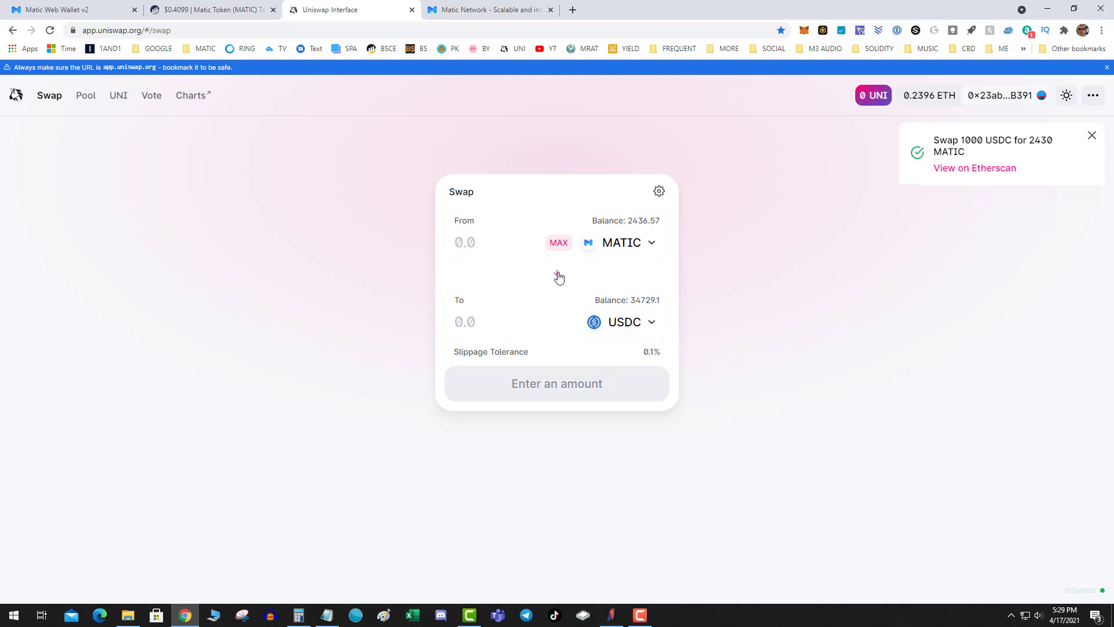
pyautogui.click(1092, 134)
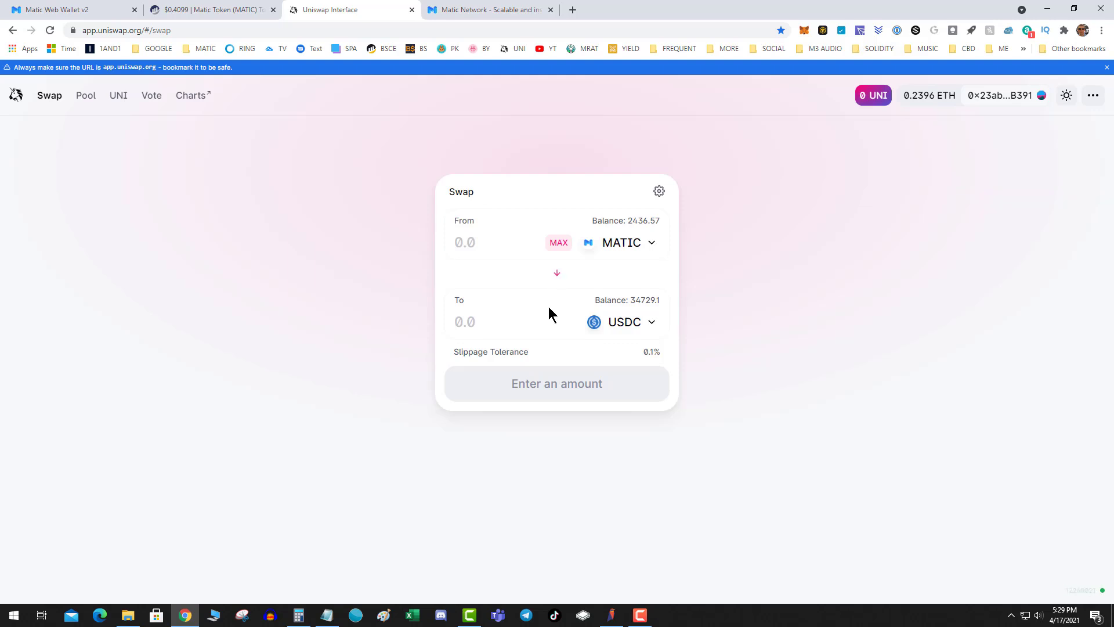
pyautogui.moveTo(610, 247)
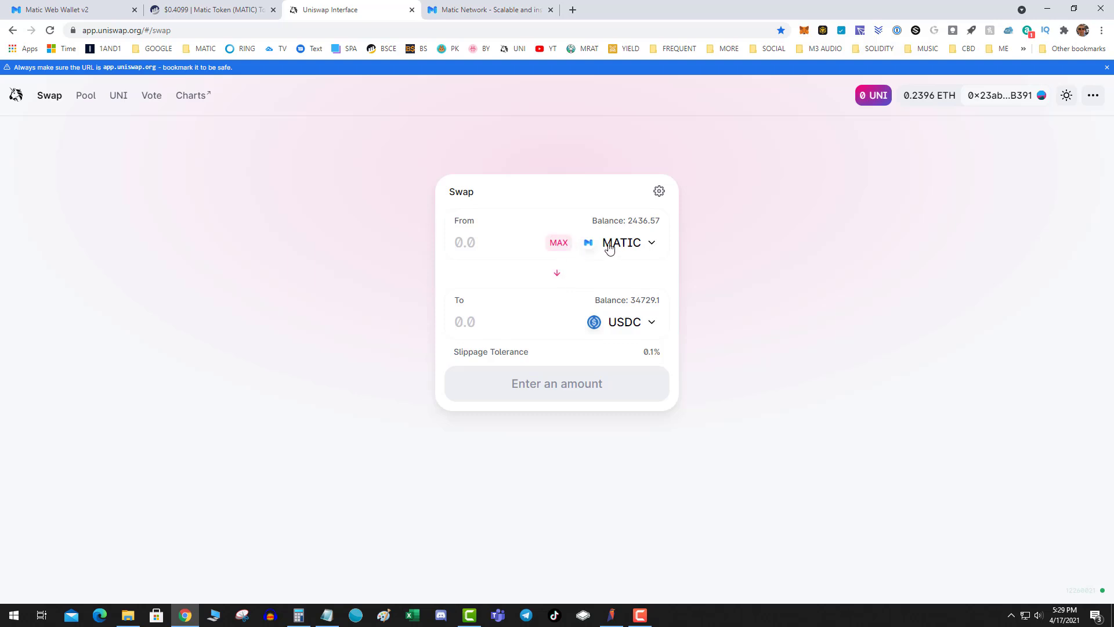
pyautogui.moveTo(806, 36)
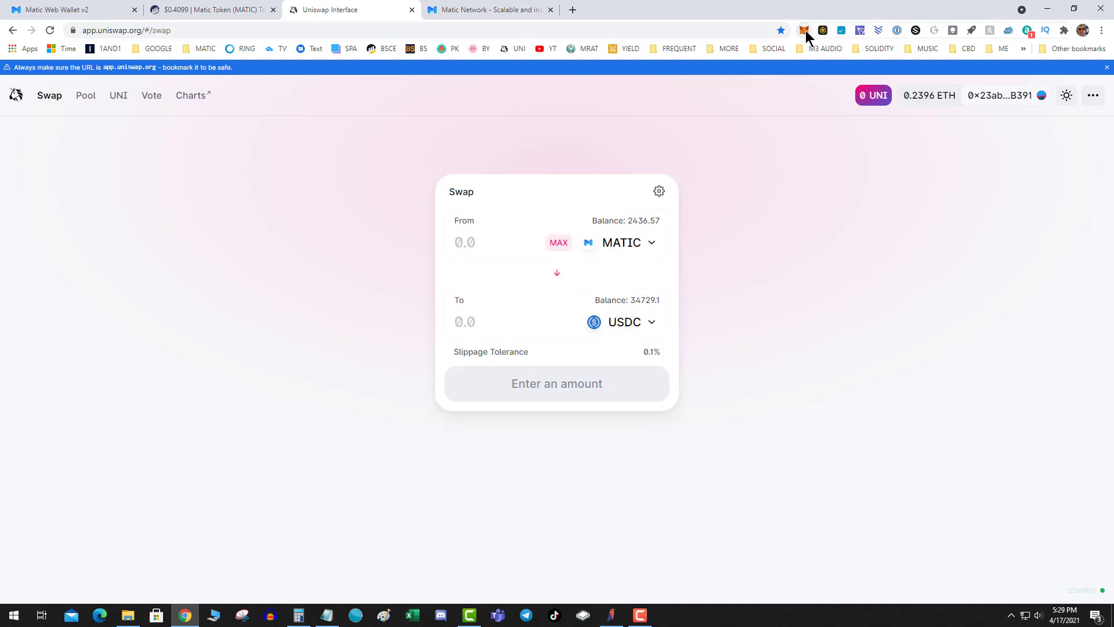
pyautogui.click(803, 30)
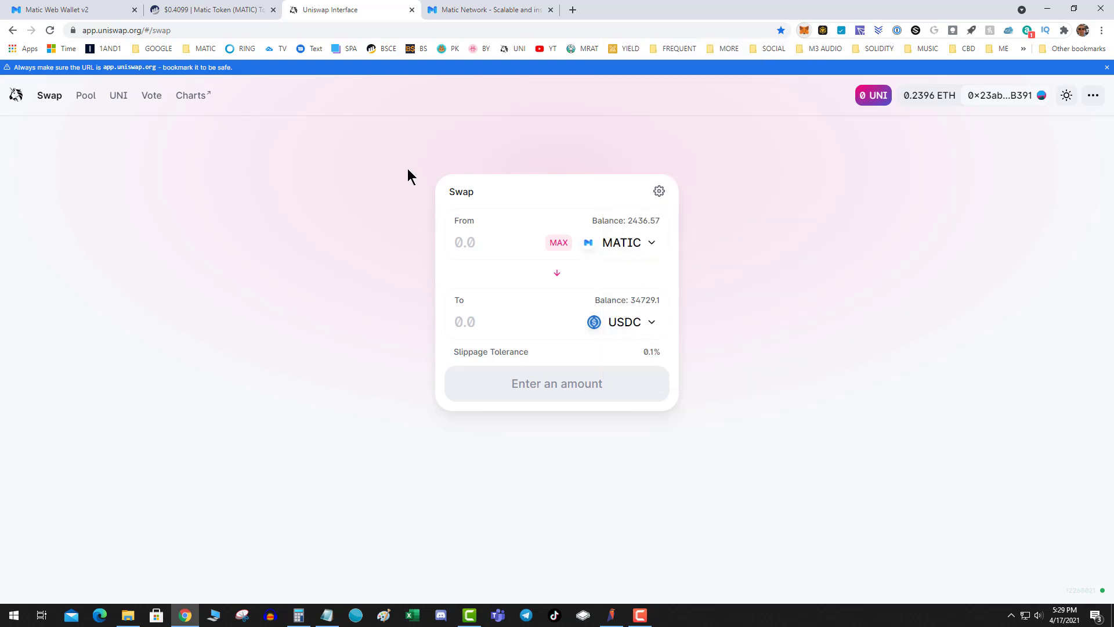
# Go to the Matic Bridge from the Matic Web Wallet apps menu
pyautogui.click(70, 9)
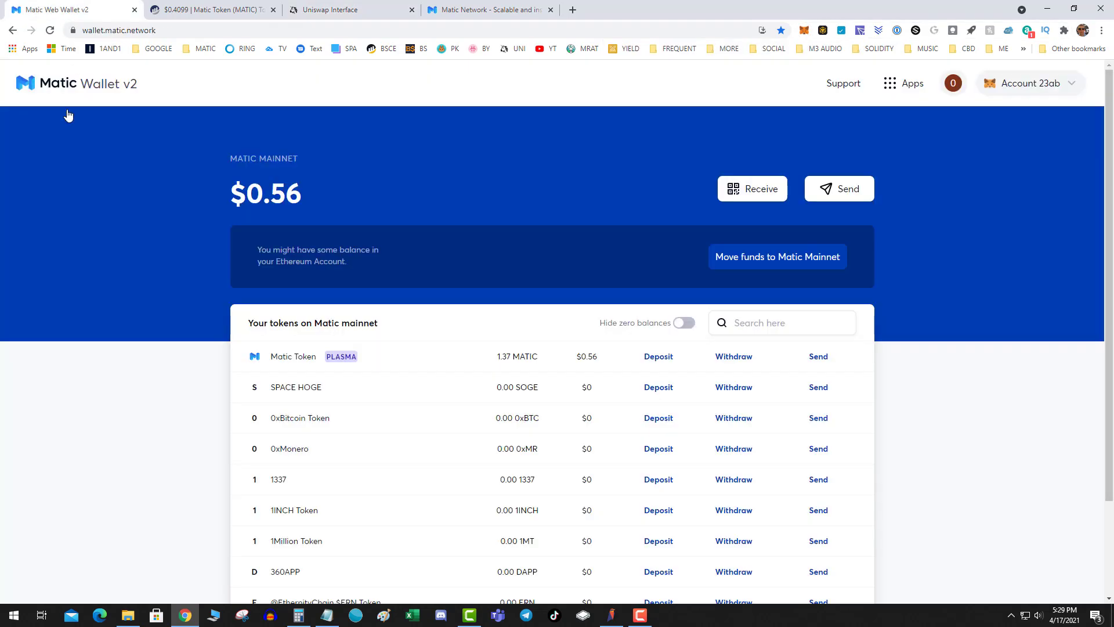
pyautogui.moveTo(908, 98)
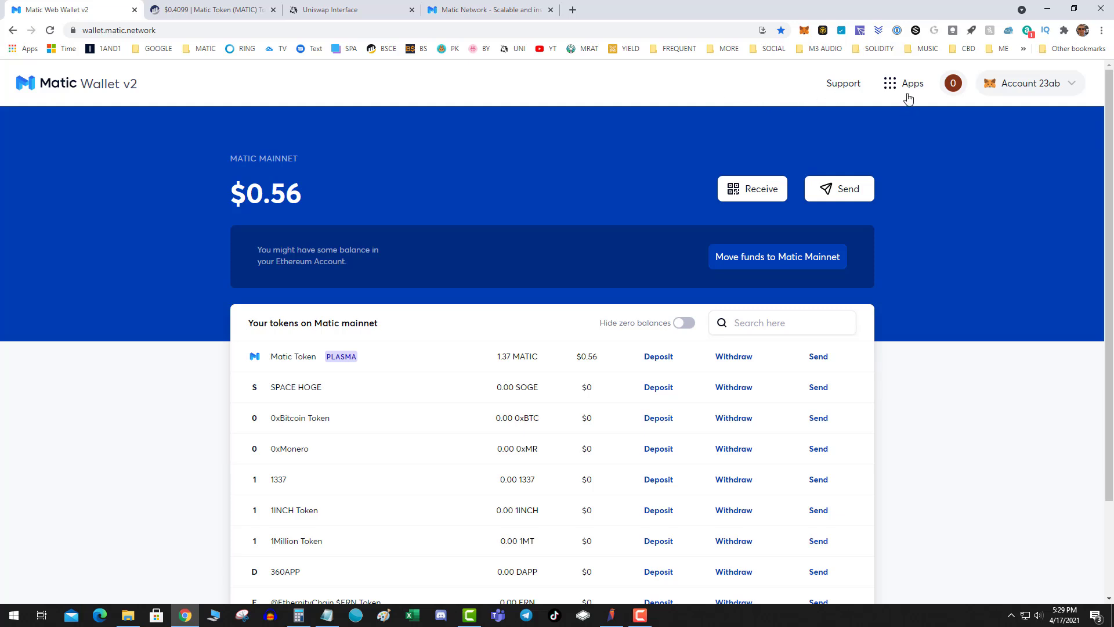
pyautogui.click(890, 84)
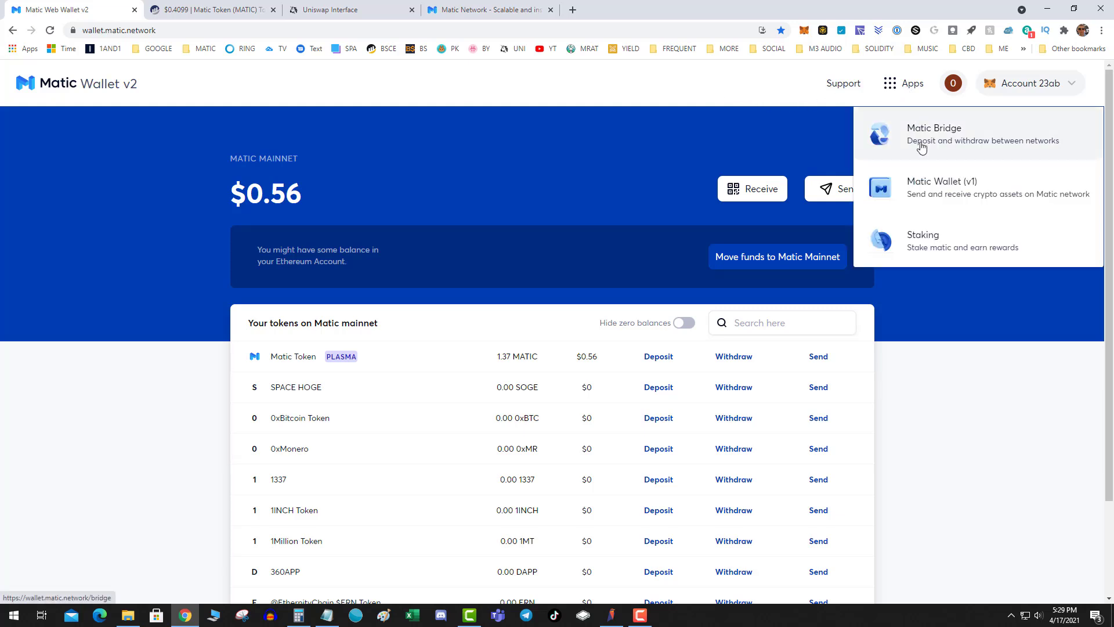
pyautogui.click(933, 133)
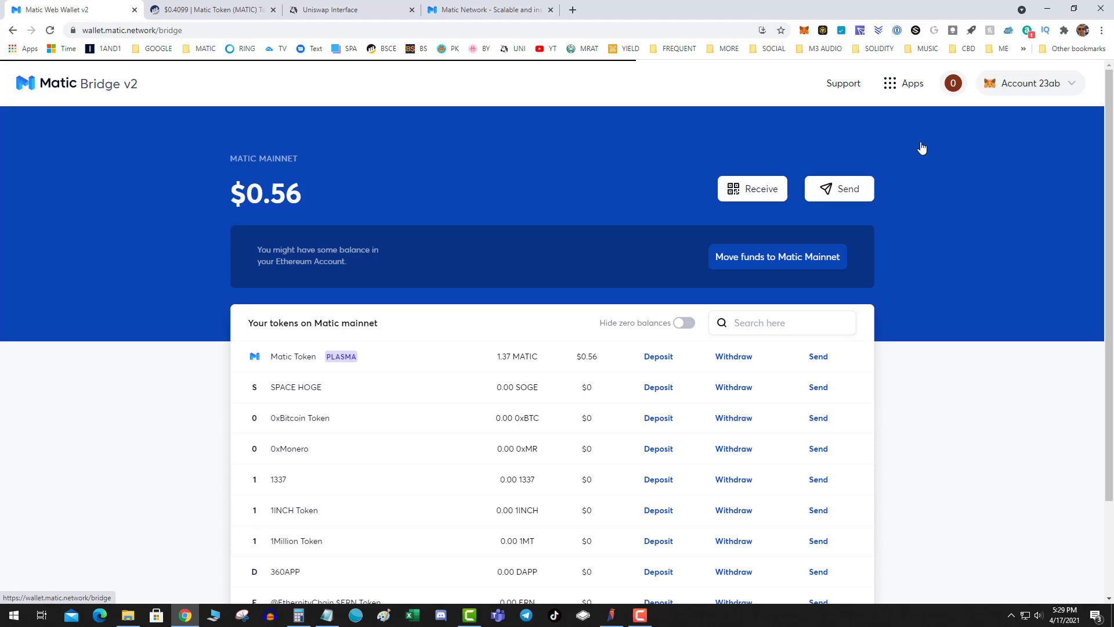
# Select Matic Token, fill the full 2436.575 MATIC balance, and start the transfer to Matic Network
pyautogui.click(777, 257)
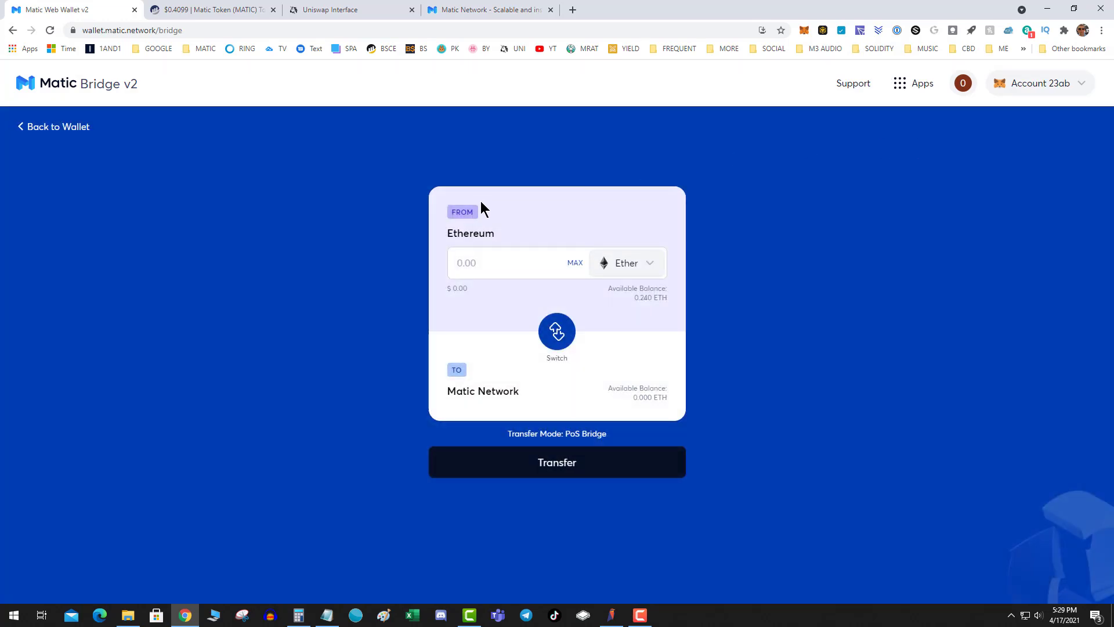
pyautogui.moveTo(637, 267)
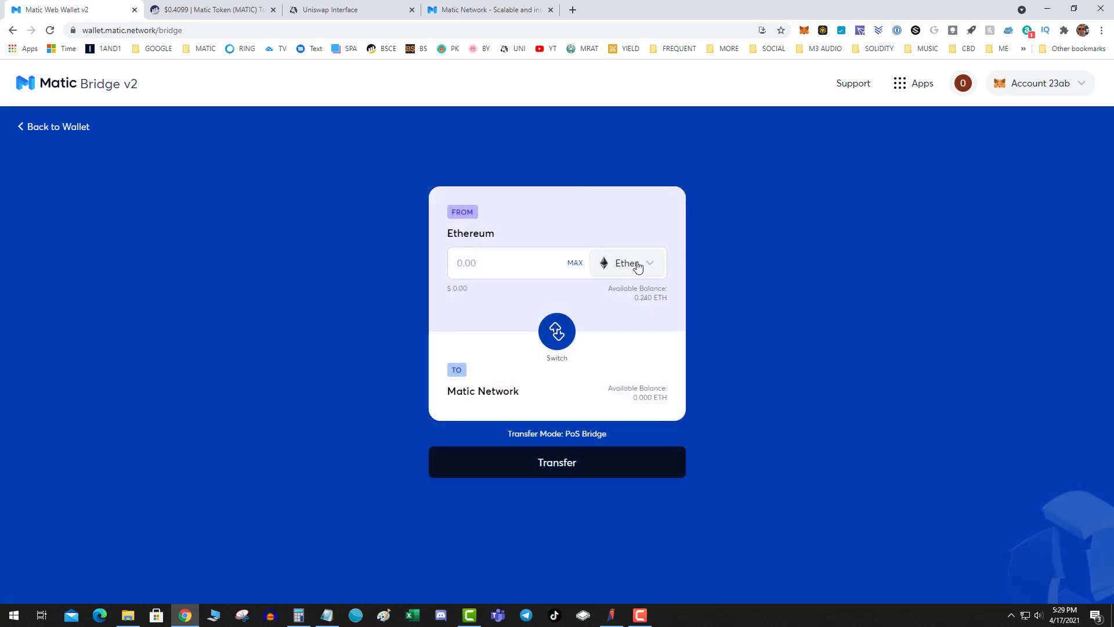
pyautogui.click(628, 263)
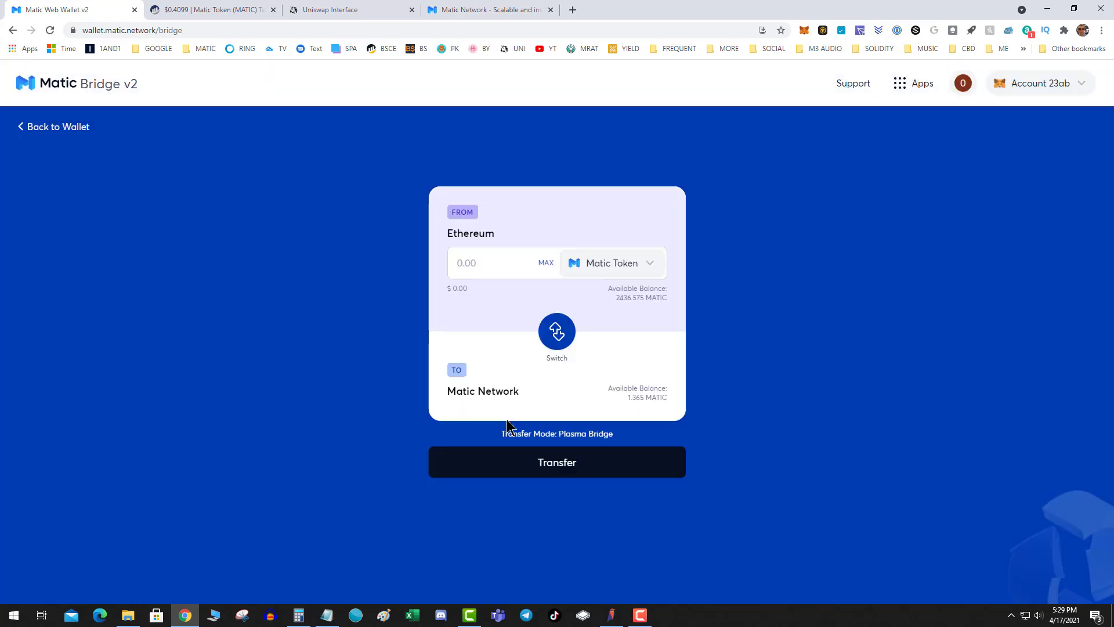
pyautogui.moveTo(537, 202)
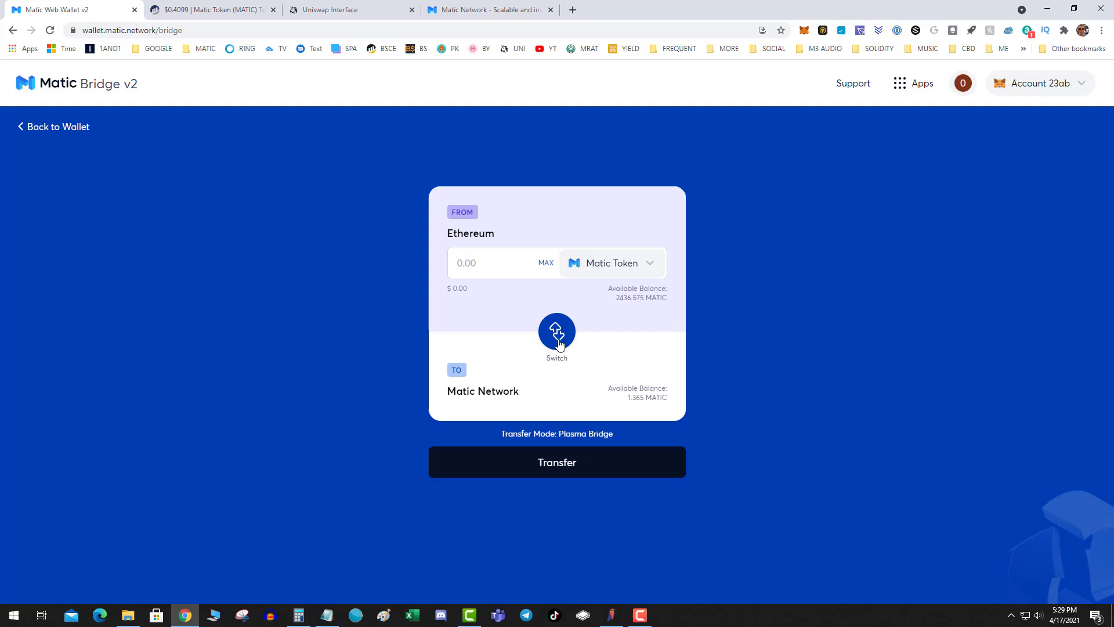
pyautogui.moveTo(647, 390)
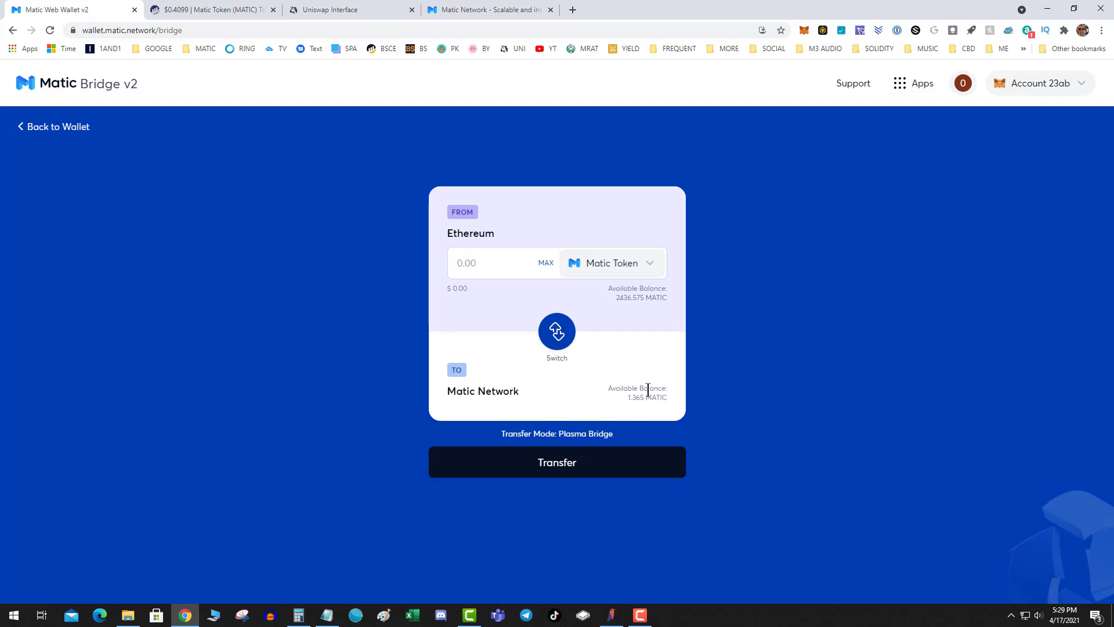
pyautogui.moveTo(646, 395)
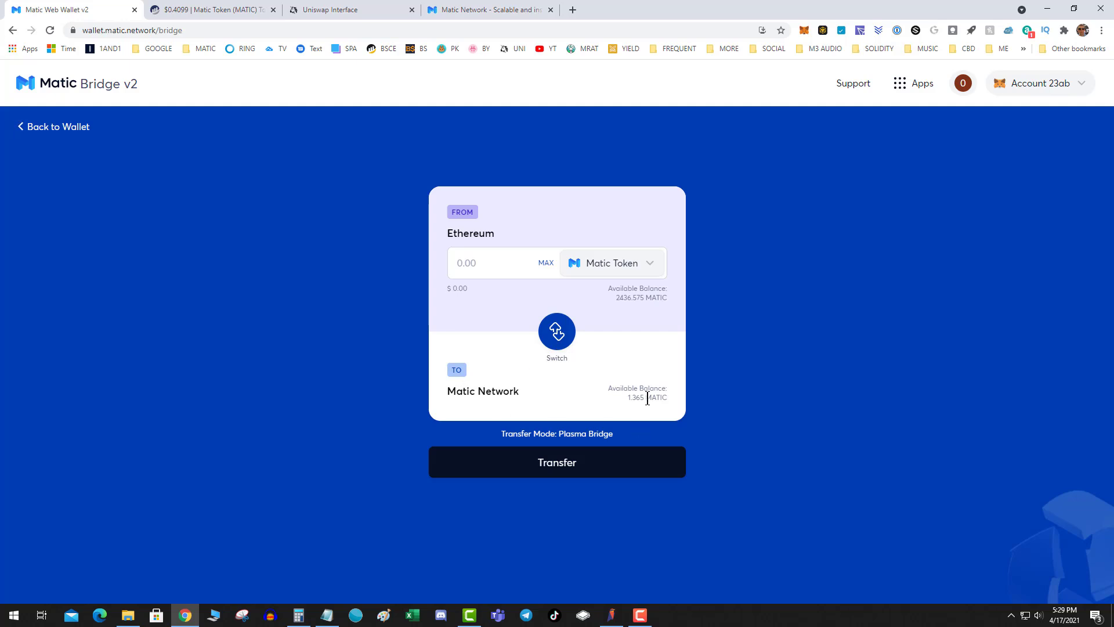
pyautogui.moveTo(683, 185)
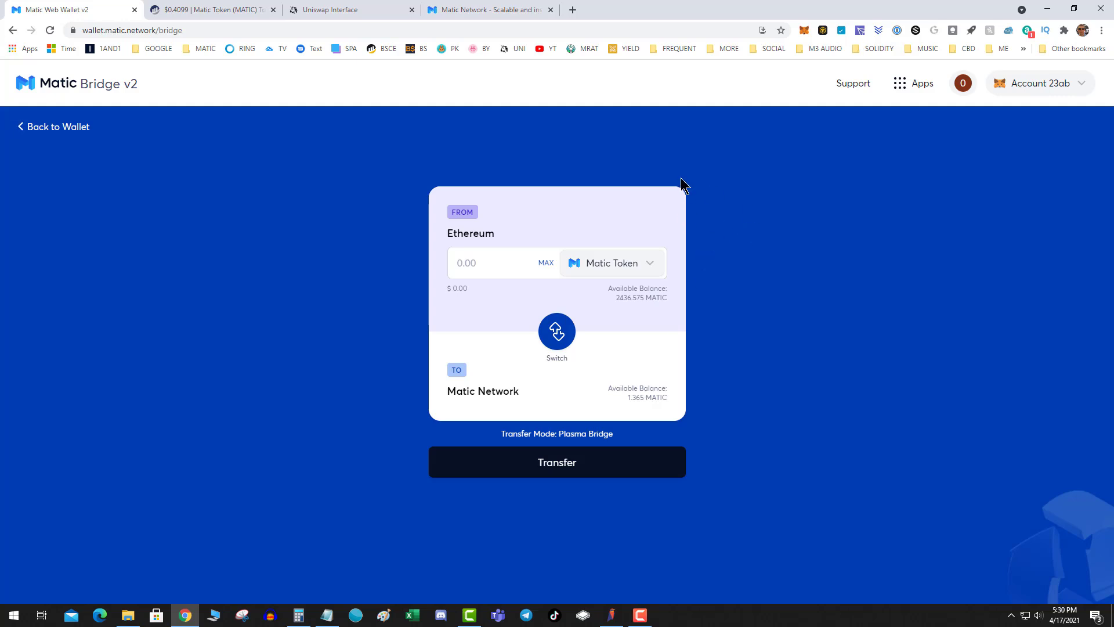
pyautogui.click(545, 263)
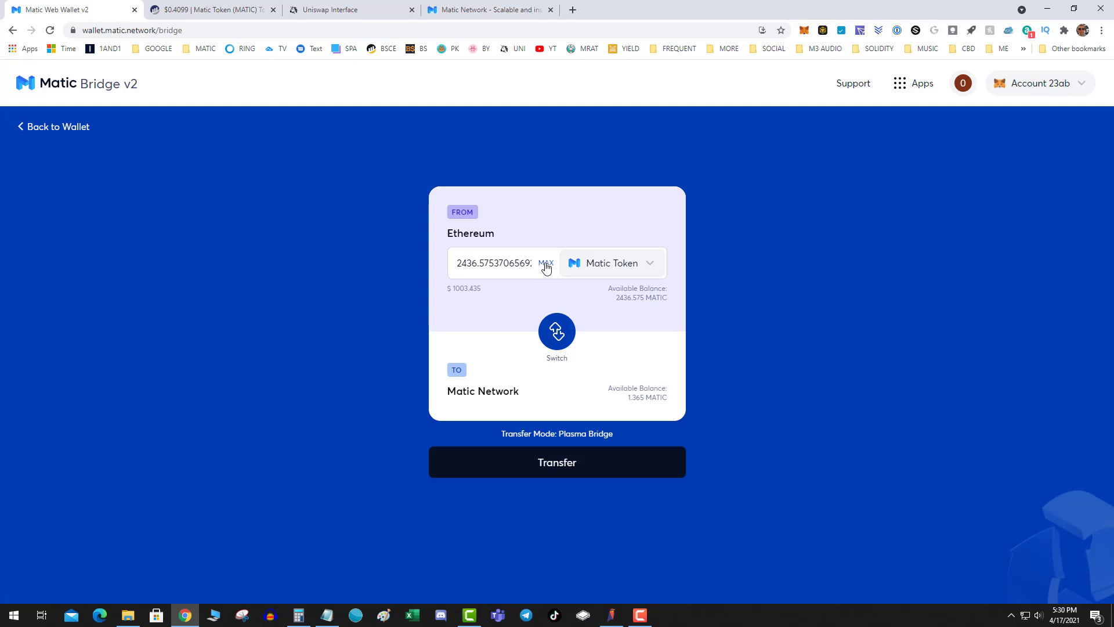
pyautogui.moveTo(538, 289)
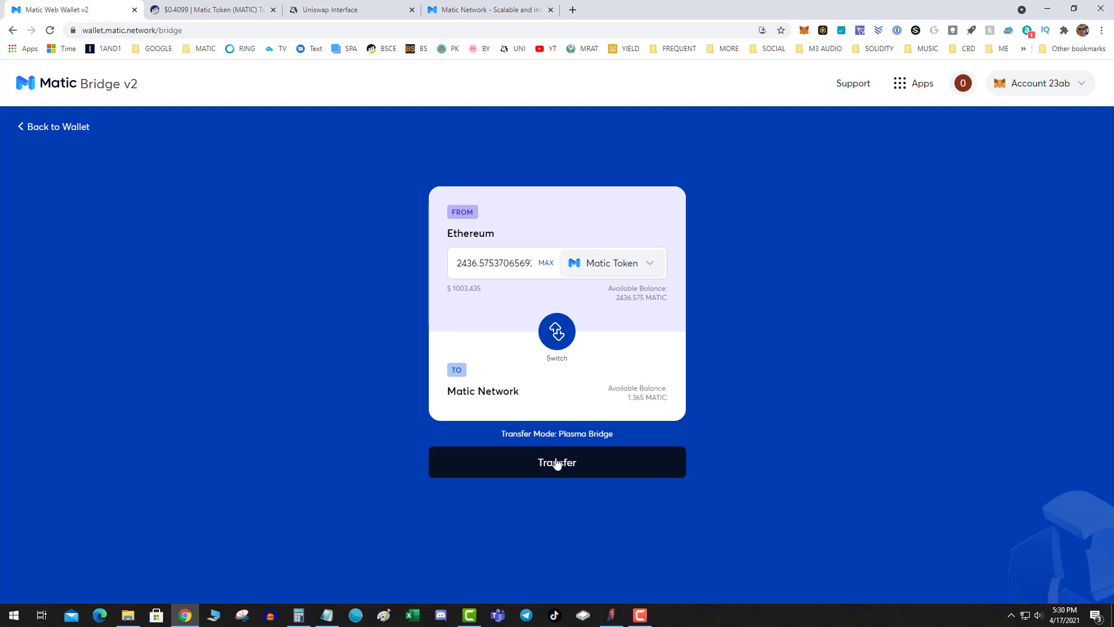
pyautogui.click(556, 462)
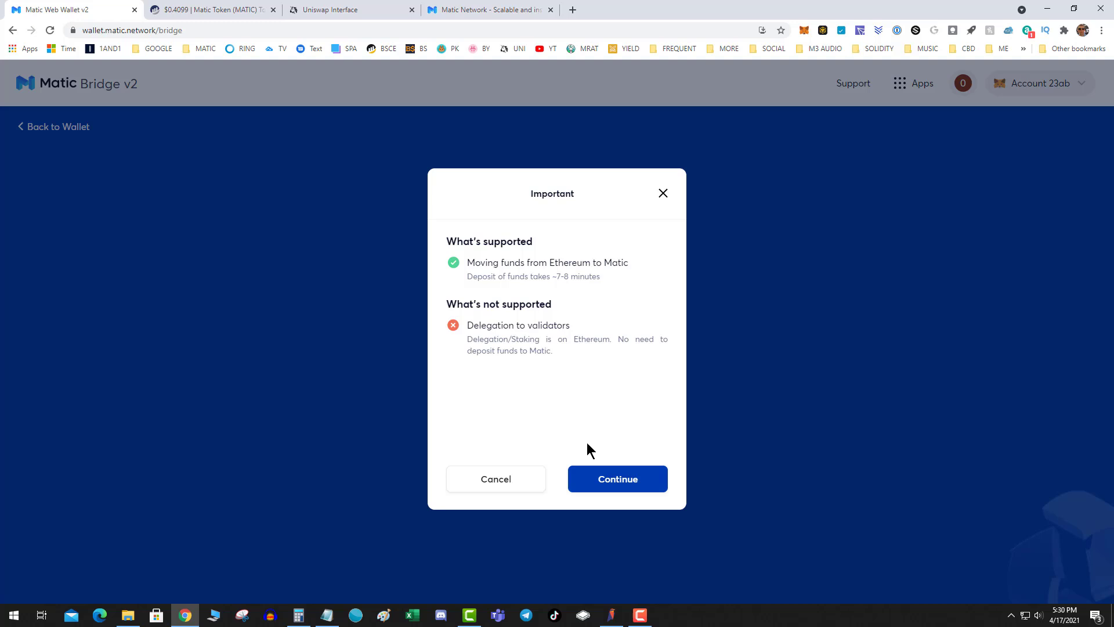
# Acknowledge the bridge notice and gas overview, then request wallet approval for the transfer
pyautogui.click(616, 479)
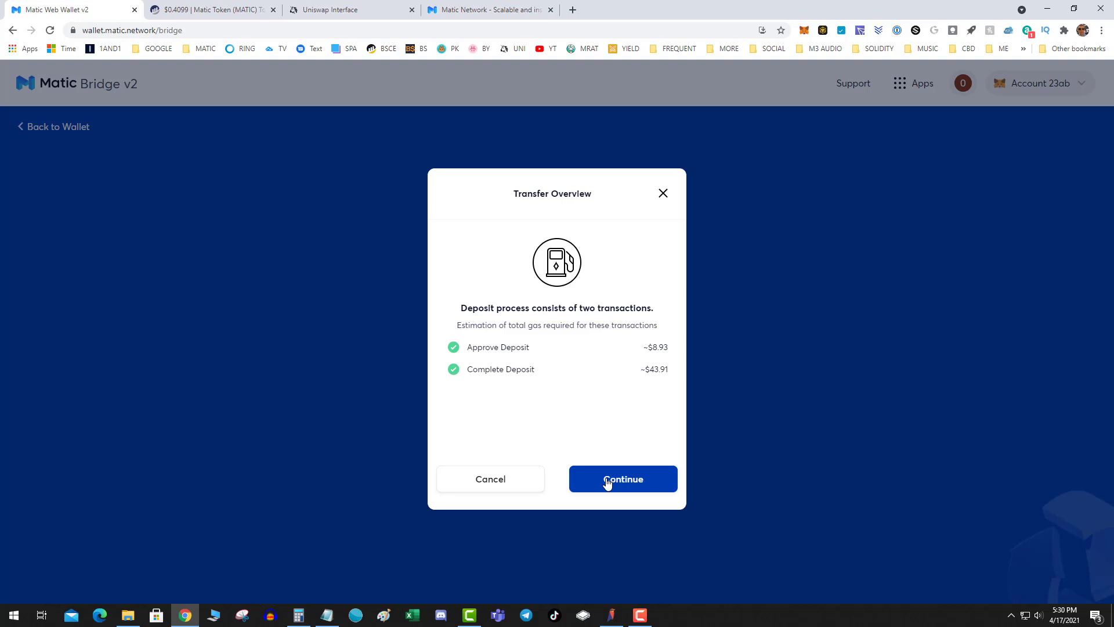
pyautogui.click(623, 478)
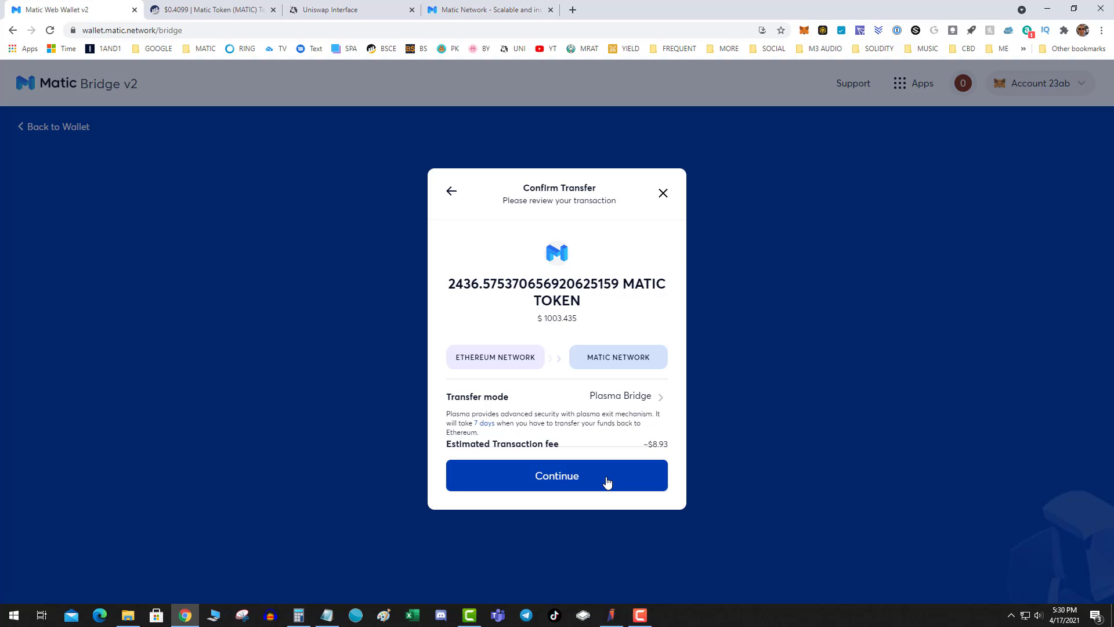
pyautogui.click(556, 475)
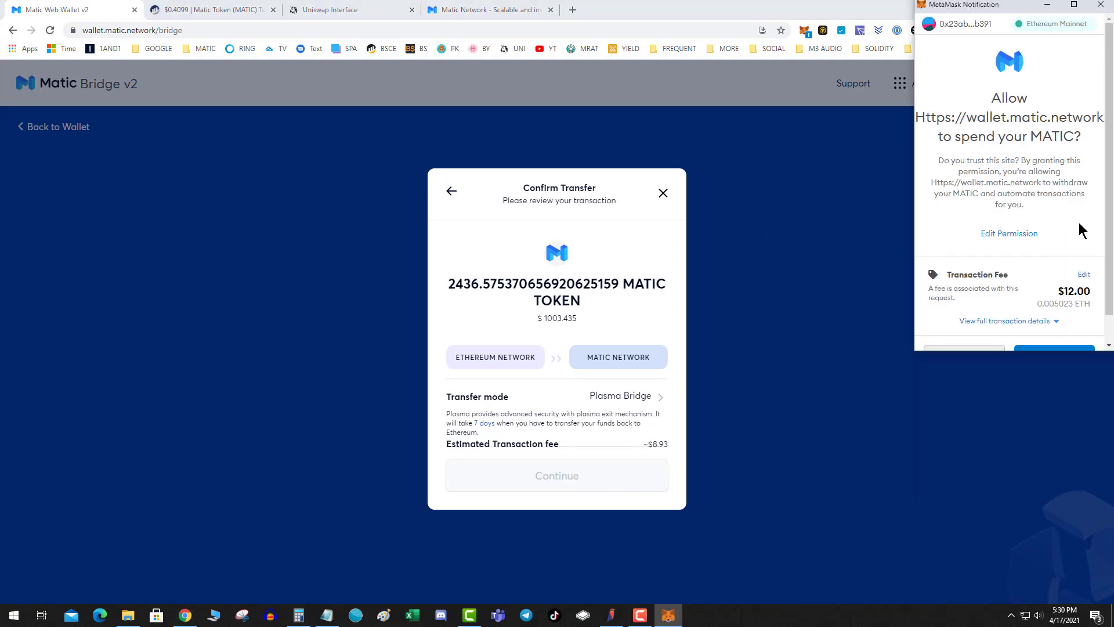
# Approve the MATIC spend in MetaMask using the fast $15.85 gas fee
pyautogui.click(1083, 274)
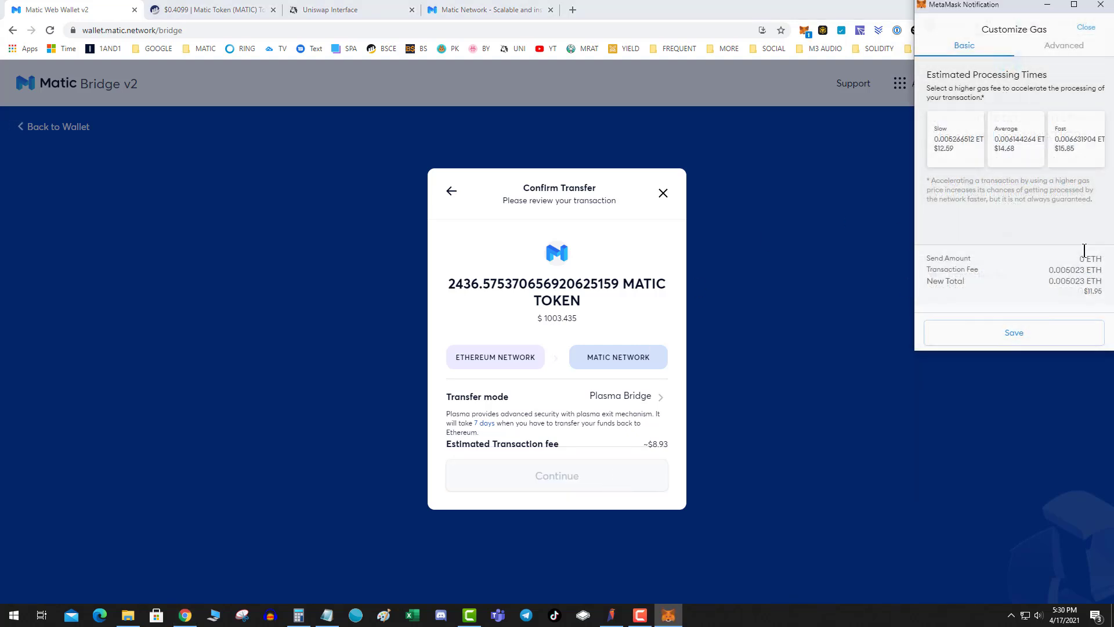
pyautogui.click(1014, 332)
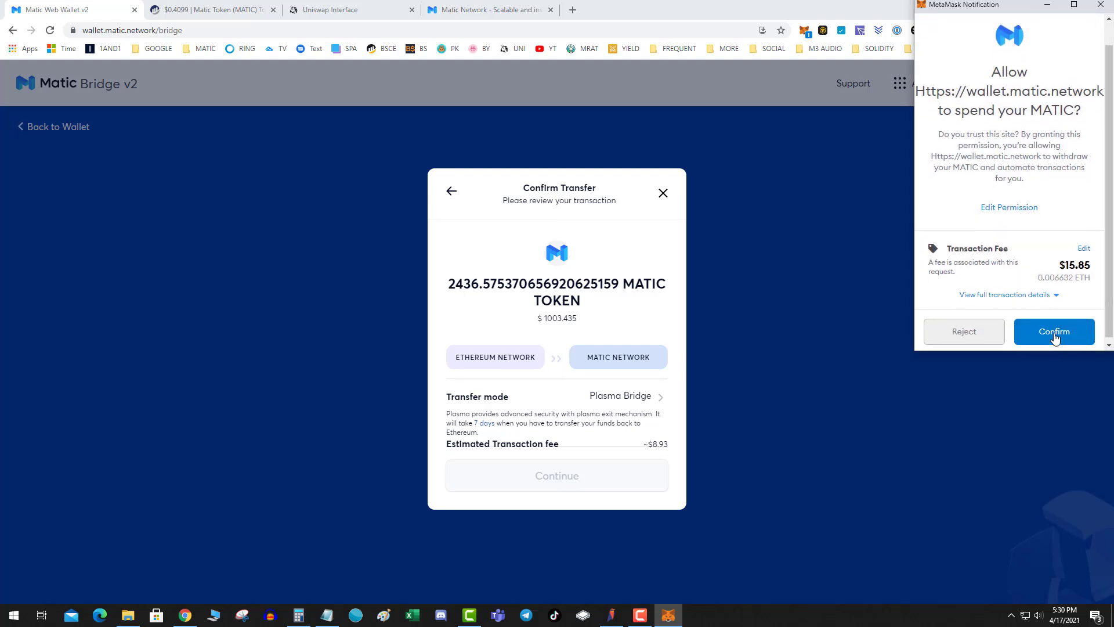
pyautogui.click(1054, 331)
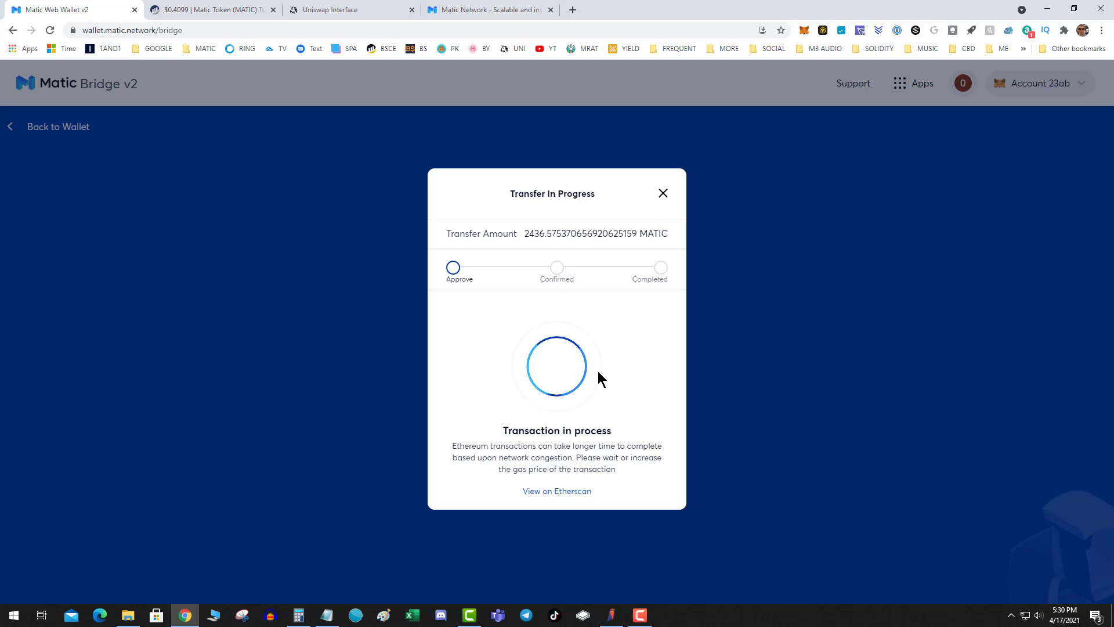
pyautogui.moveTo(641, 365)
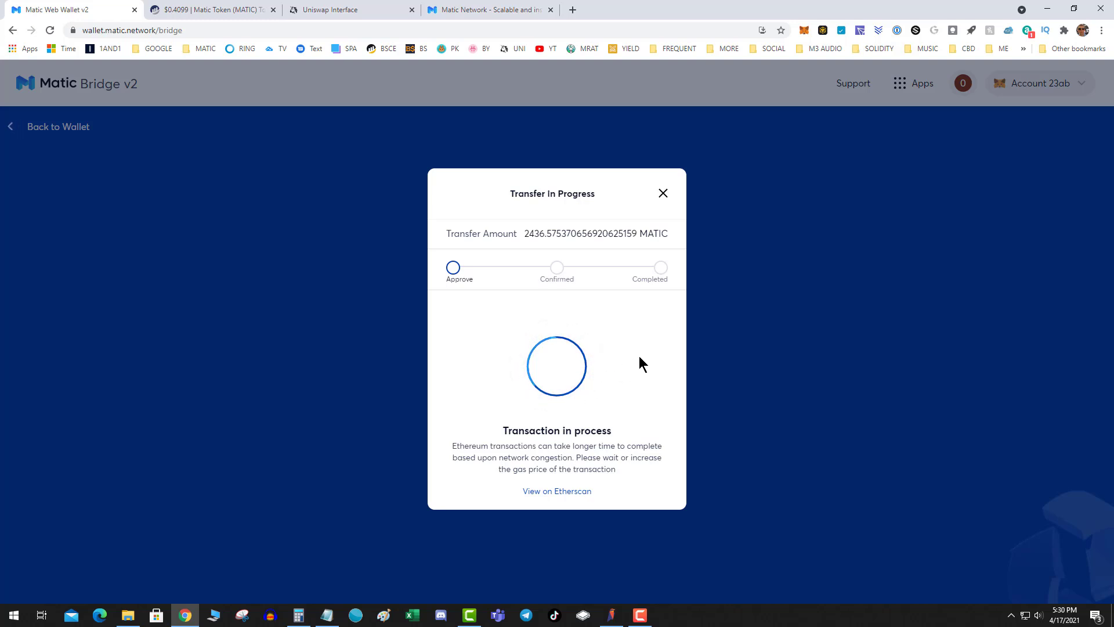
pyautogui.moveTo(641, 373)
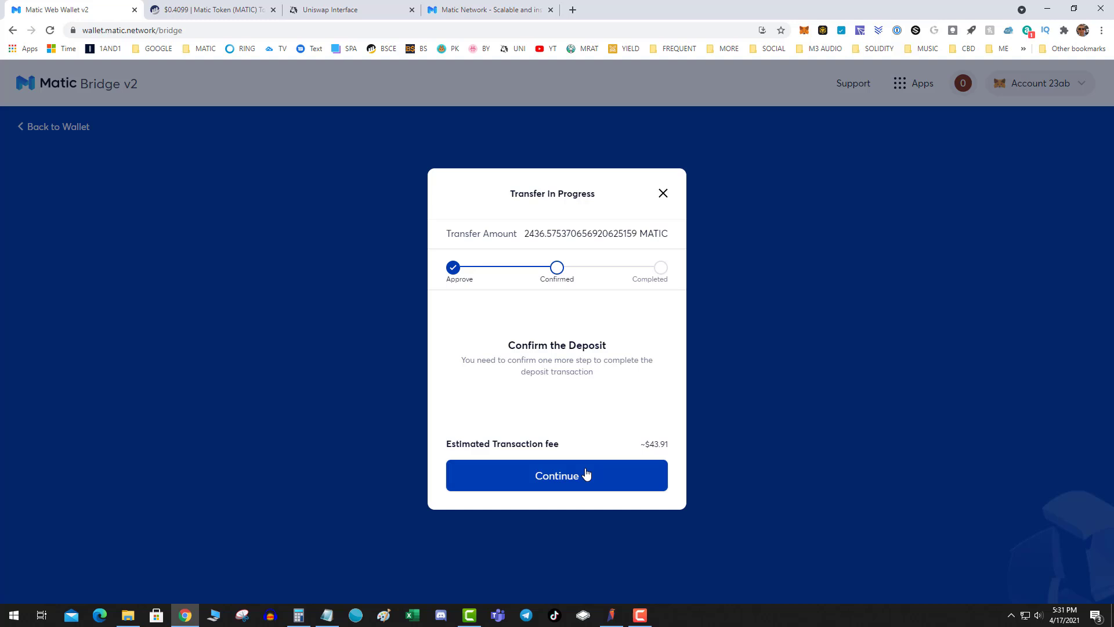
# Continue to the deposit step and confirm it in MetaMask with fast gas so the 2436.57 MATIC transfer completes
pyautogui.click(556, 476)
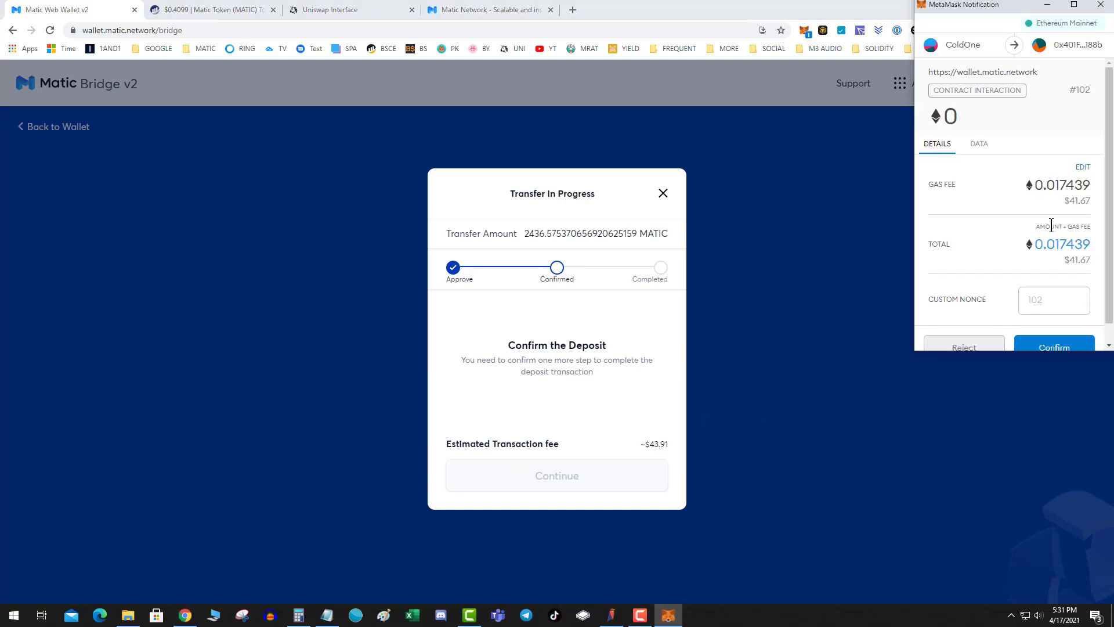
pyautogui.click(1082, 167)
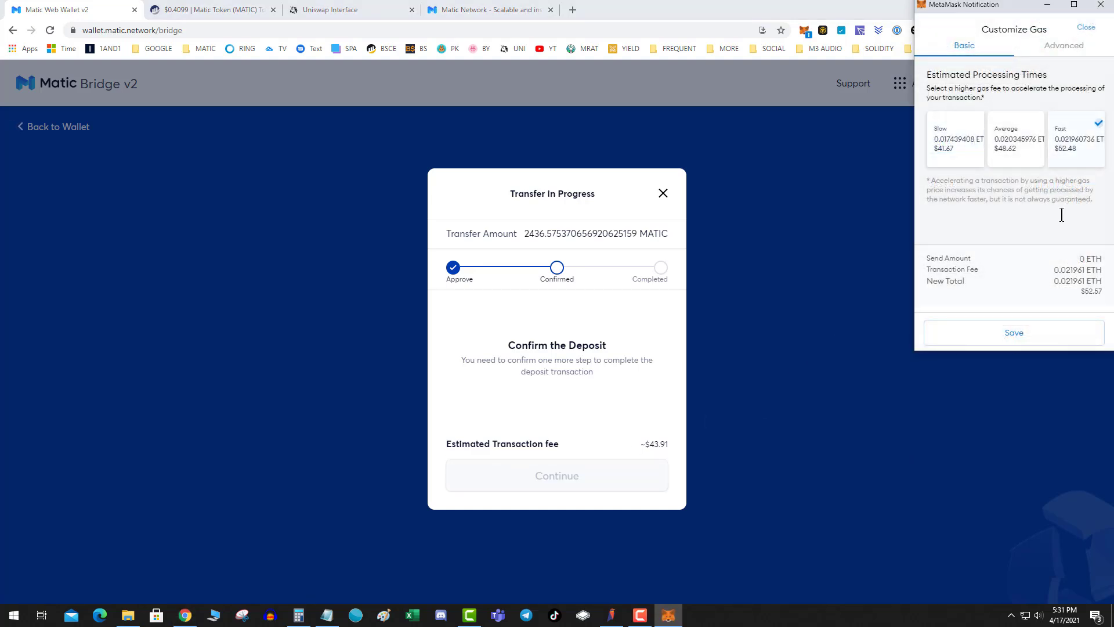
pyautogui.click(1012, 333)
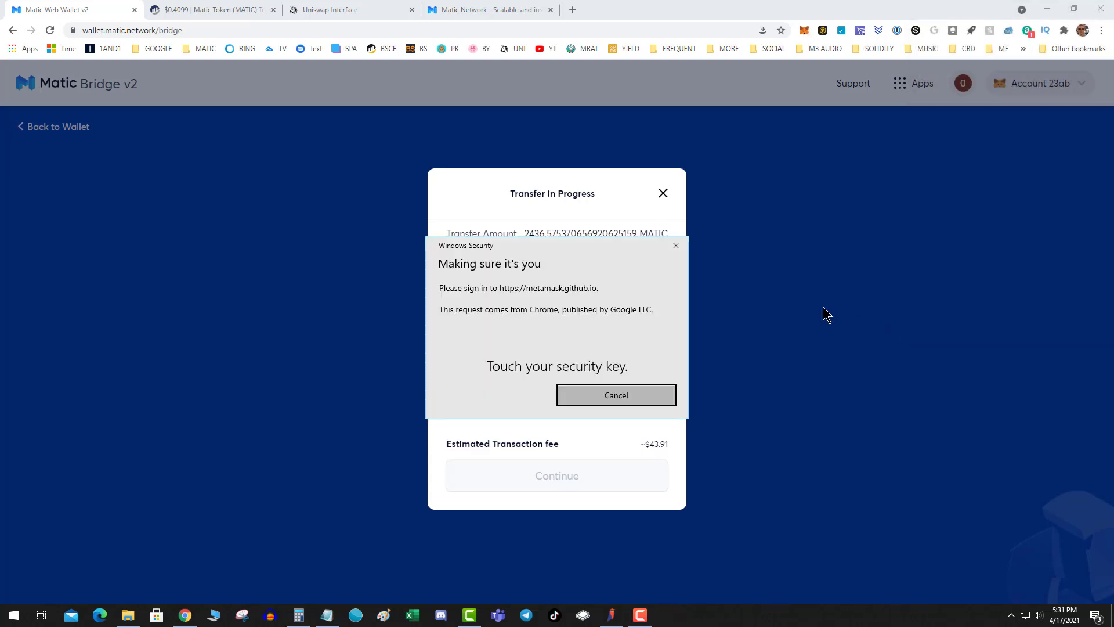
pyautogui.click(616, 395)
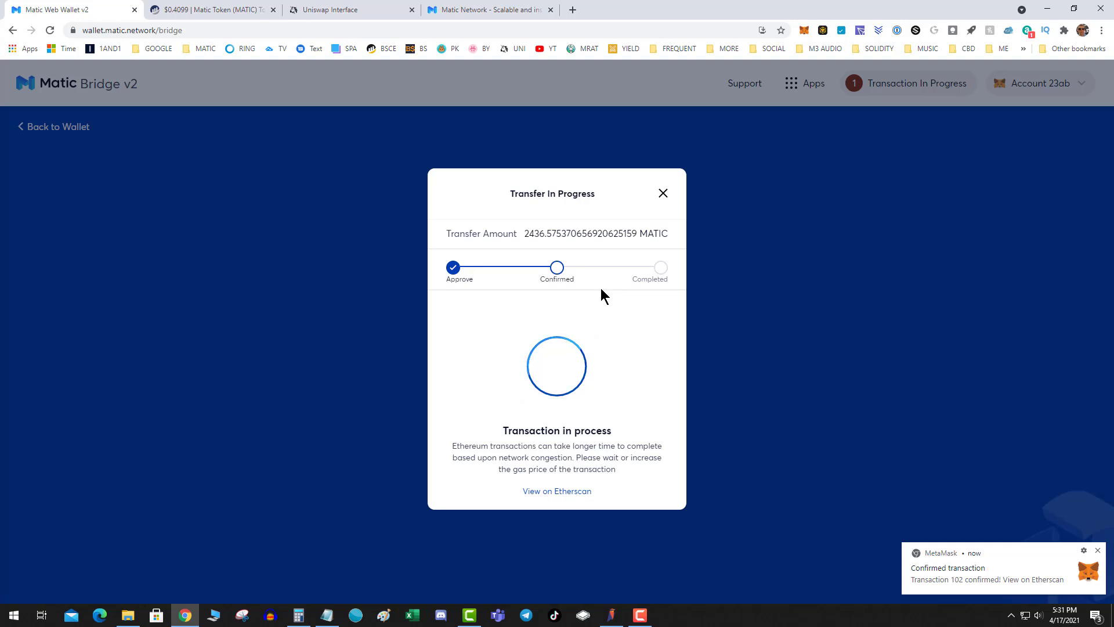
pyautogui.moveTo(619, 295)
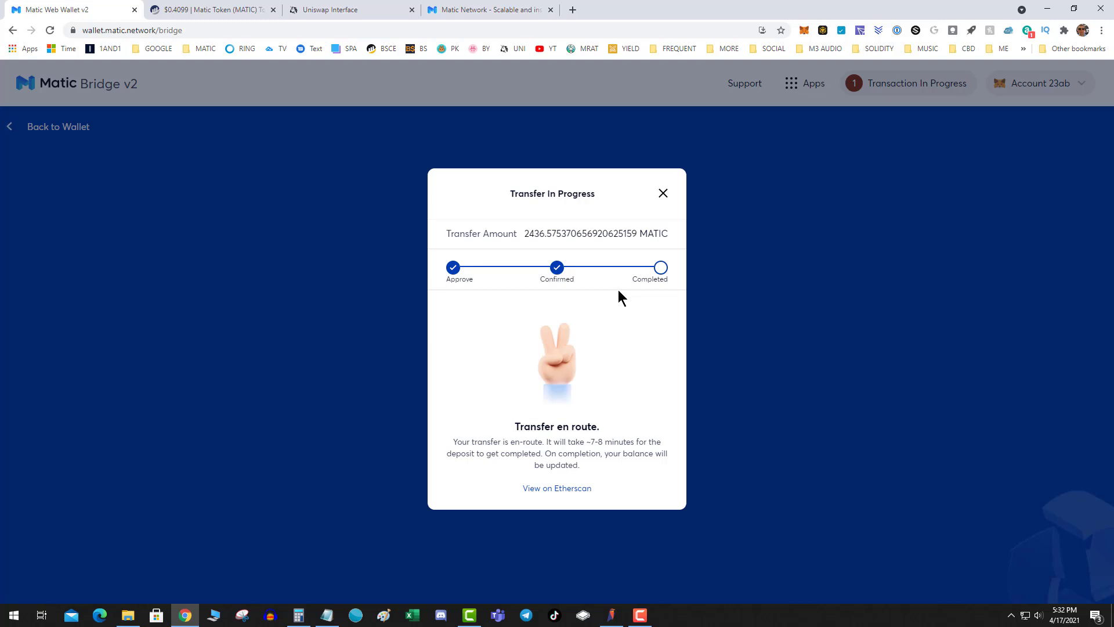
pyautogui.moveTo(615, 449)
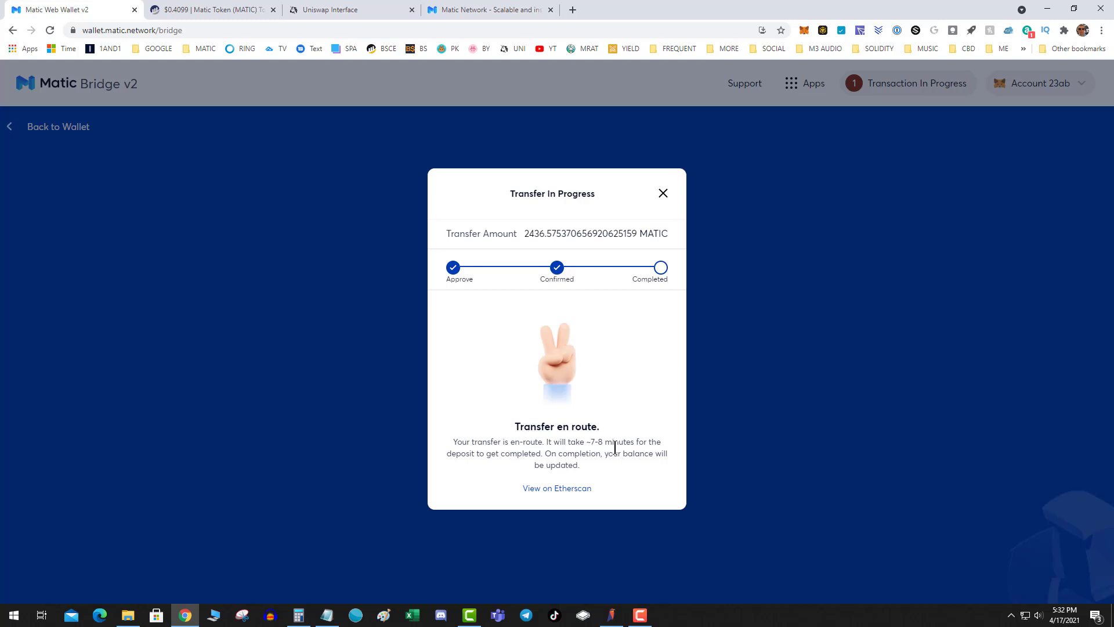
pyautogui.moveTo(619, 318)
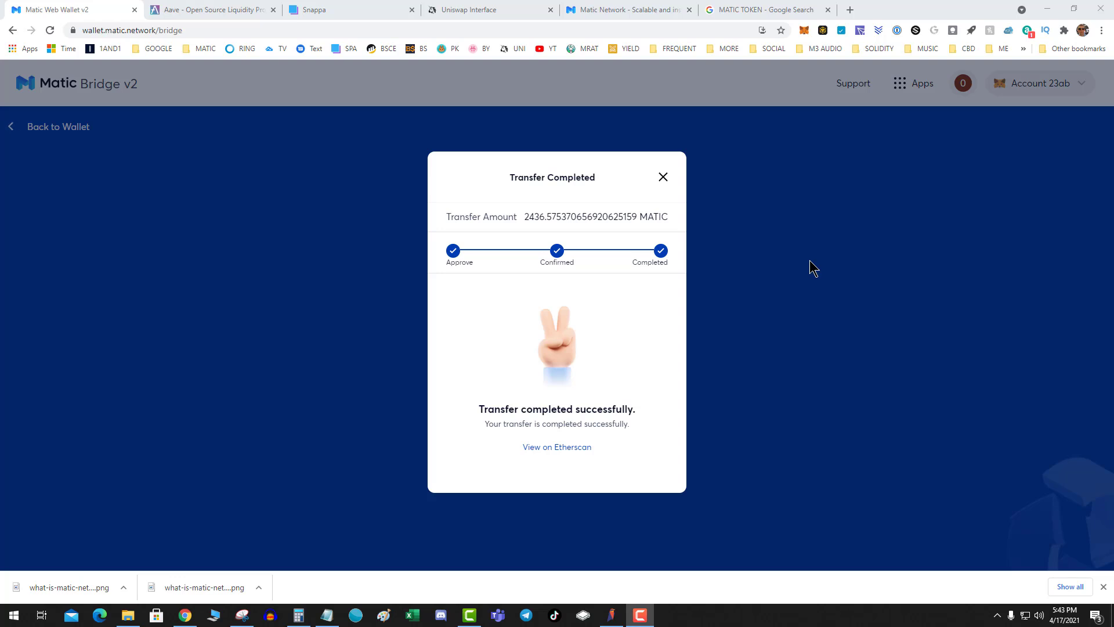
pyautogui.moveTo(747, 217)
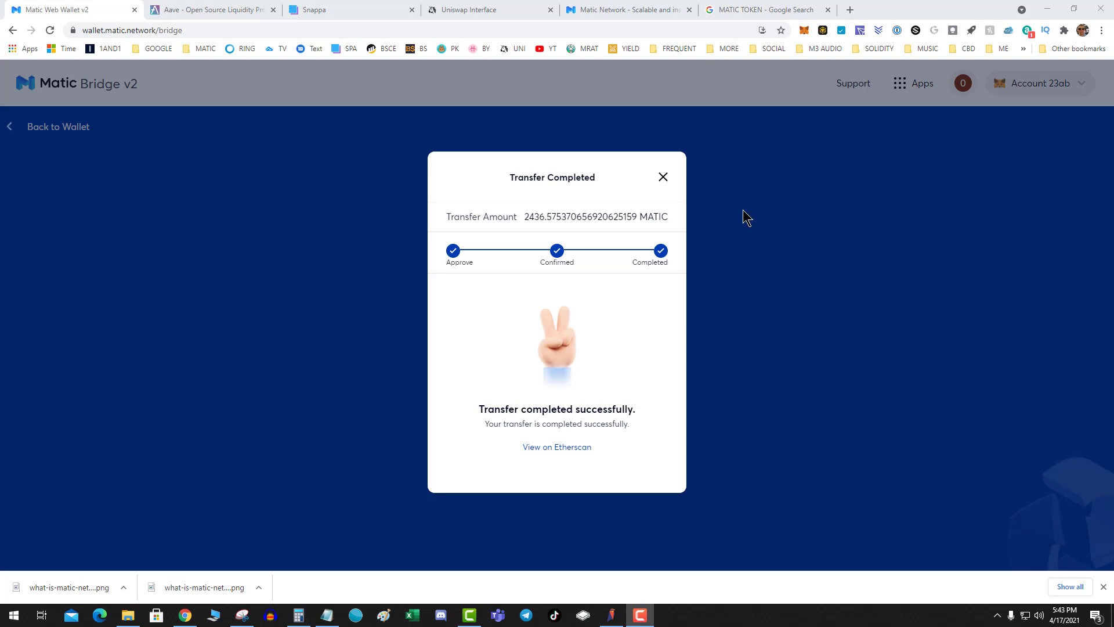
pyautogui.moveTo(656, 194)
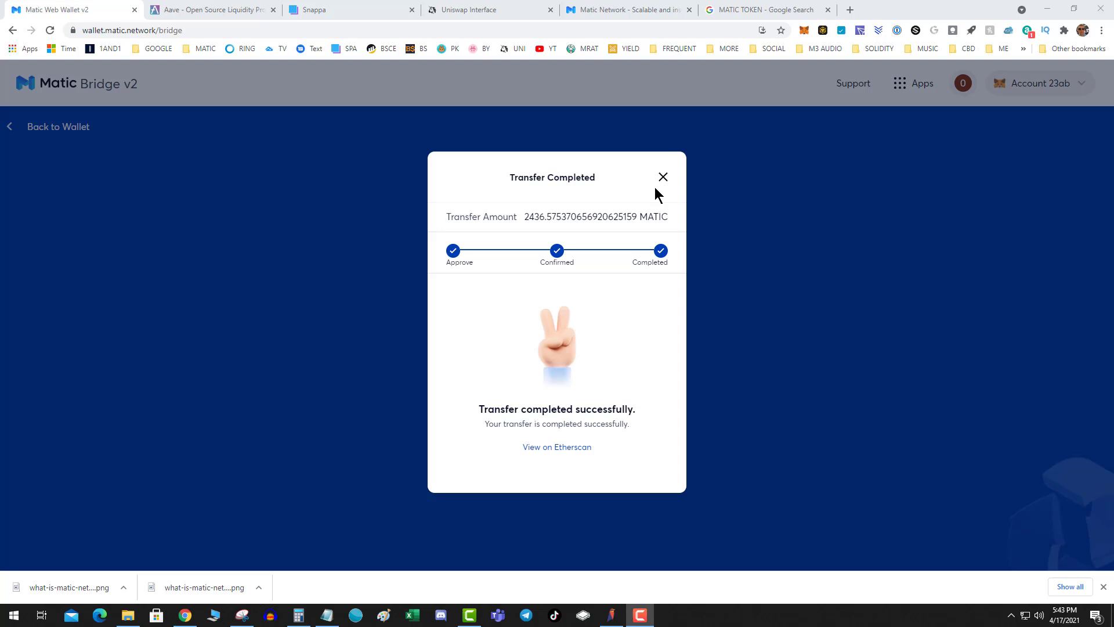
pyautogui.moveTo(659, 177)
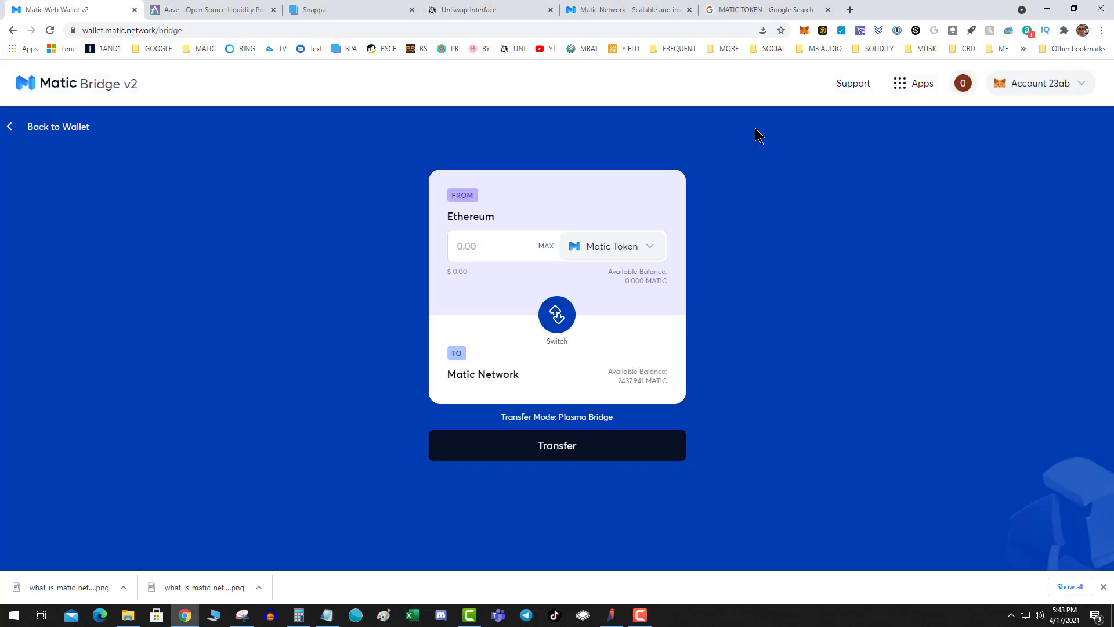
pyautogui.moveTo(803, 39)
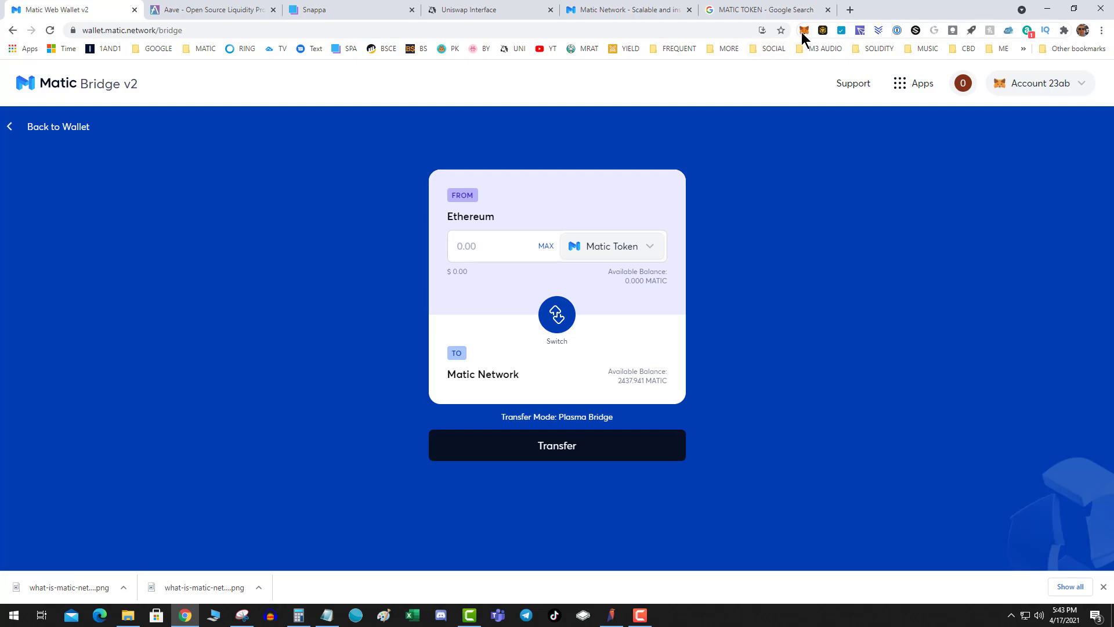
# Switch MetaMask to Matic Mainnet, showing 2437.9407 MATIC in the account
pyautogui.click(804, 30)
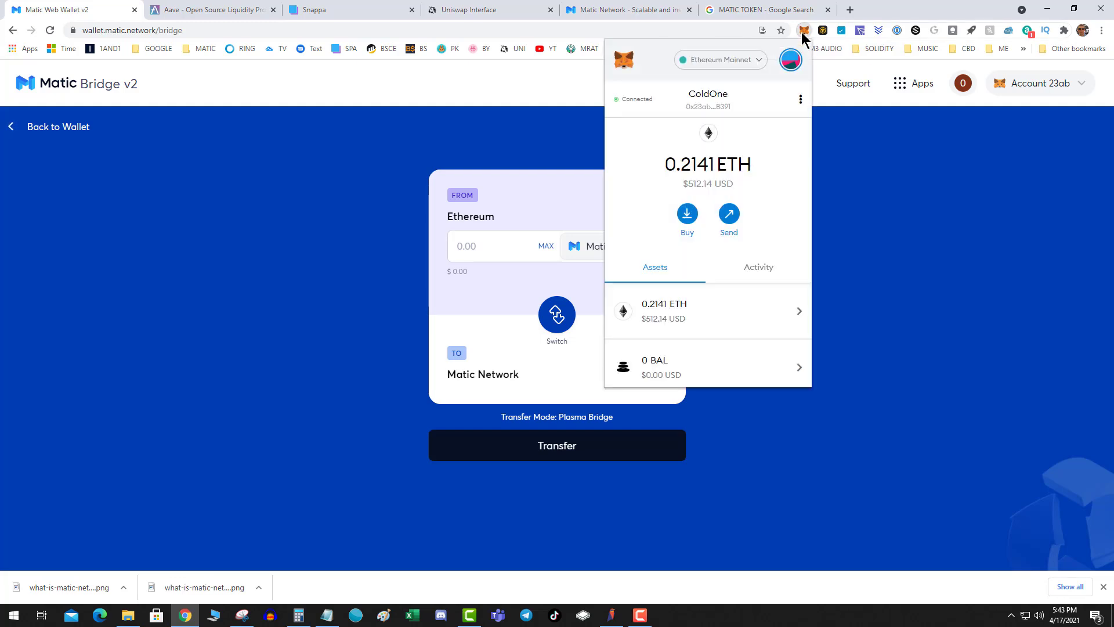
pyautogui.click(712, 60)
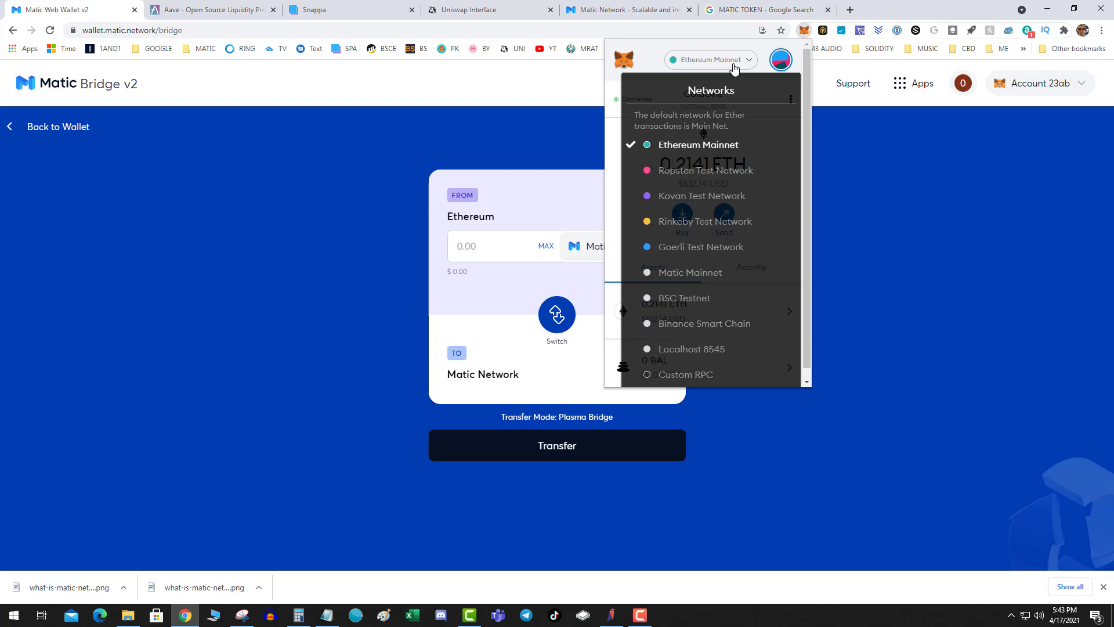
pyautogui.moveTo(734, 275)
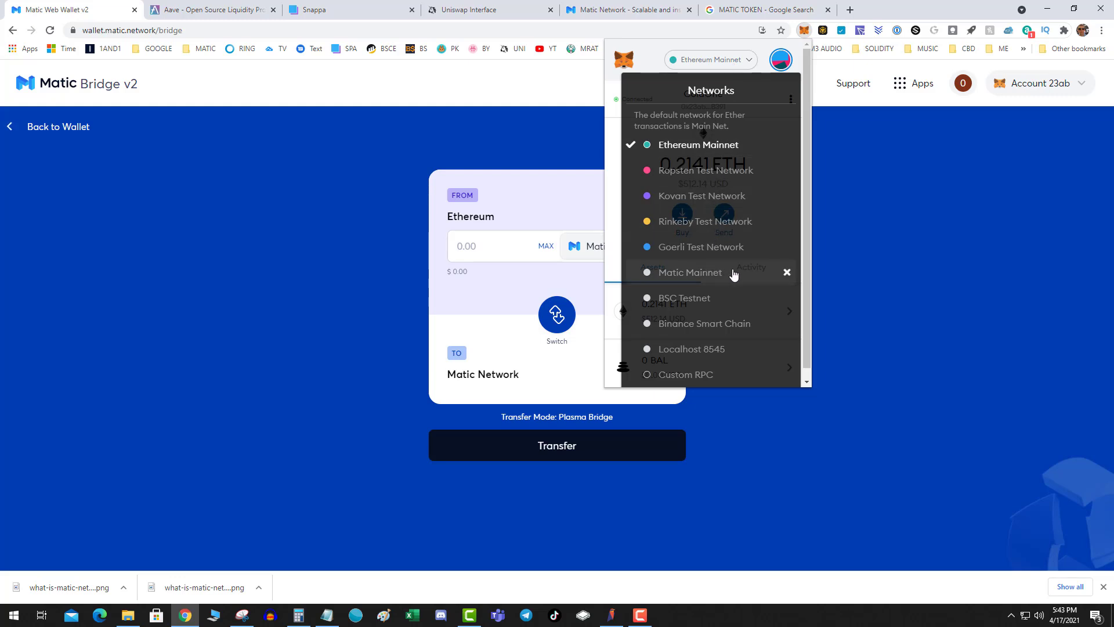
pyautogui.click(690, 272)
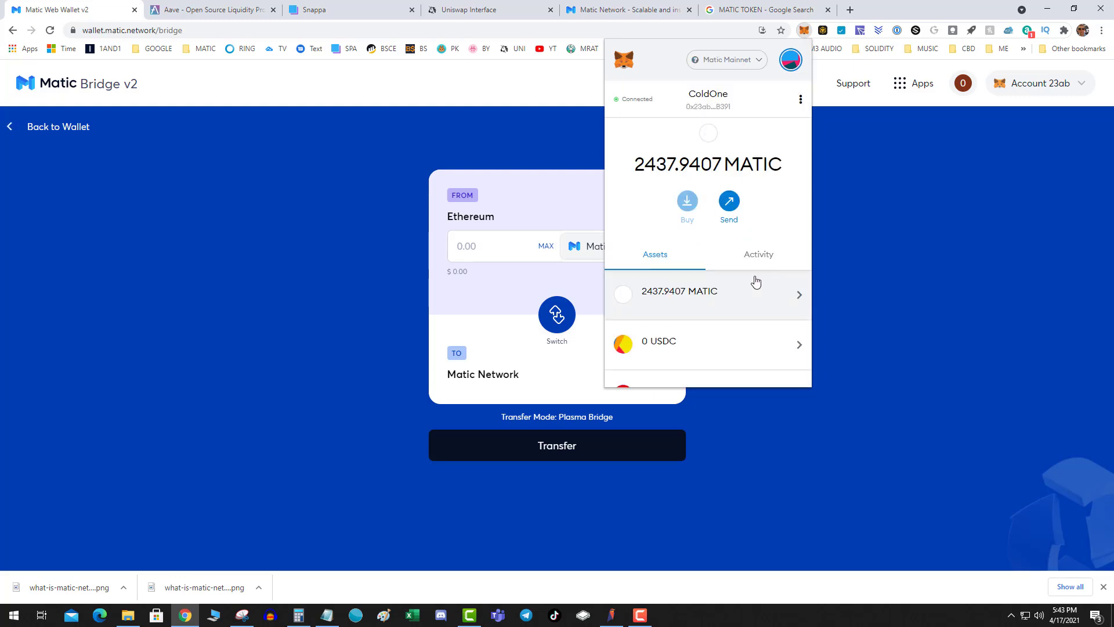
pyautogui.moveTo(230, 206)
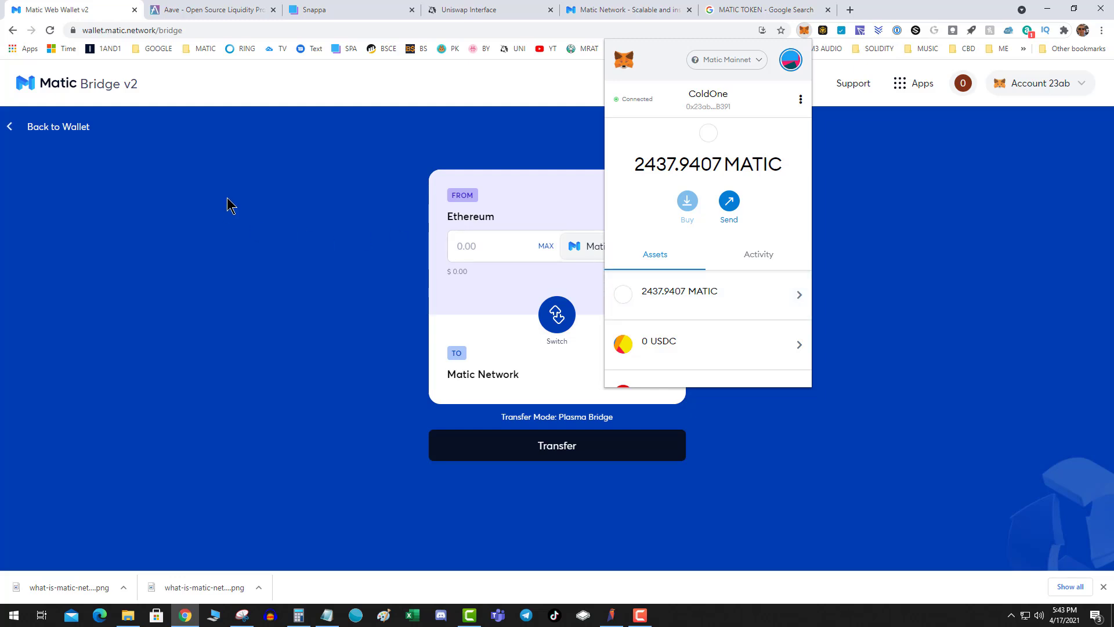
# On Aave, enter a deposit of 2436 MATIC and continue to the wallet
pyautogui.click(210, 9)
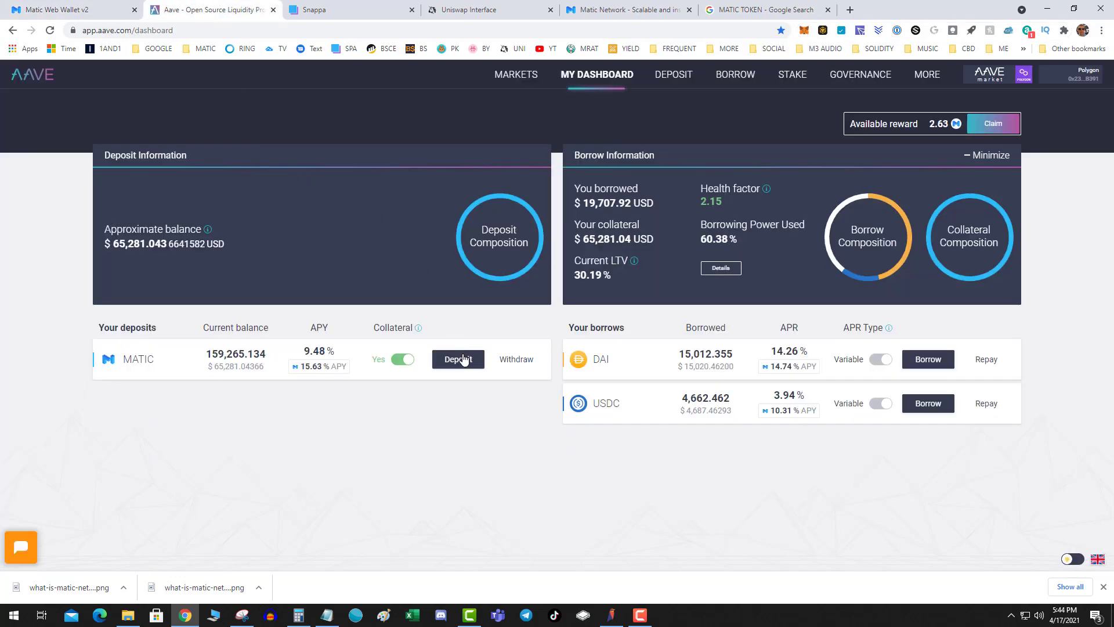
pyautogui.click(458, 359)
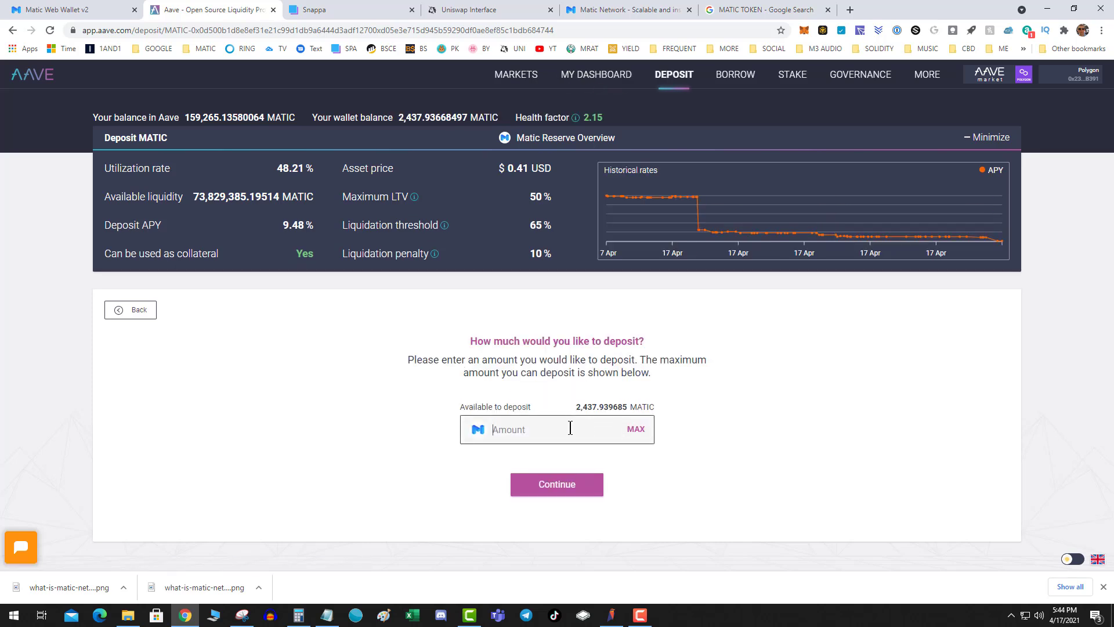
pyautogui.write('2436')
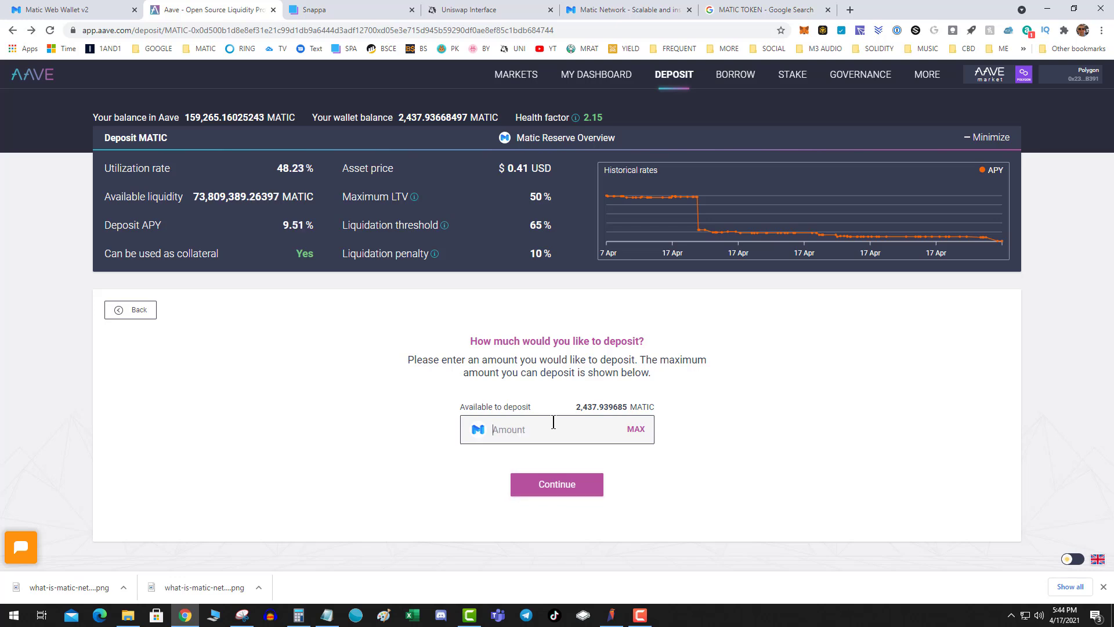
pyautogui.write('2436')
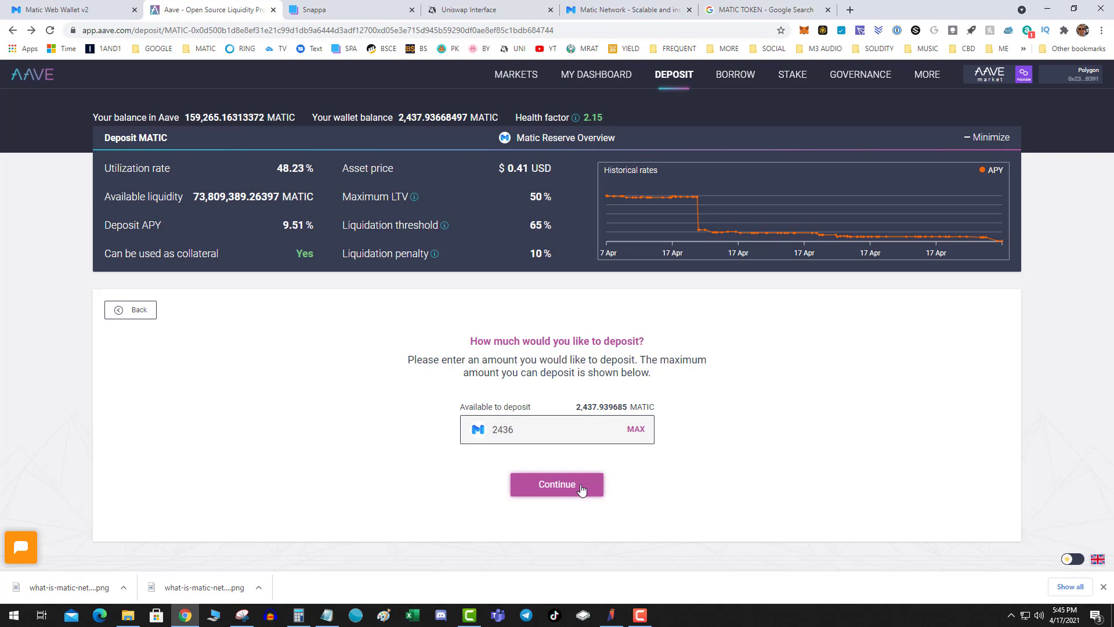
pyautogui.click(556, 484)
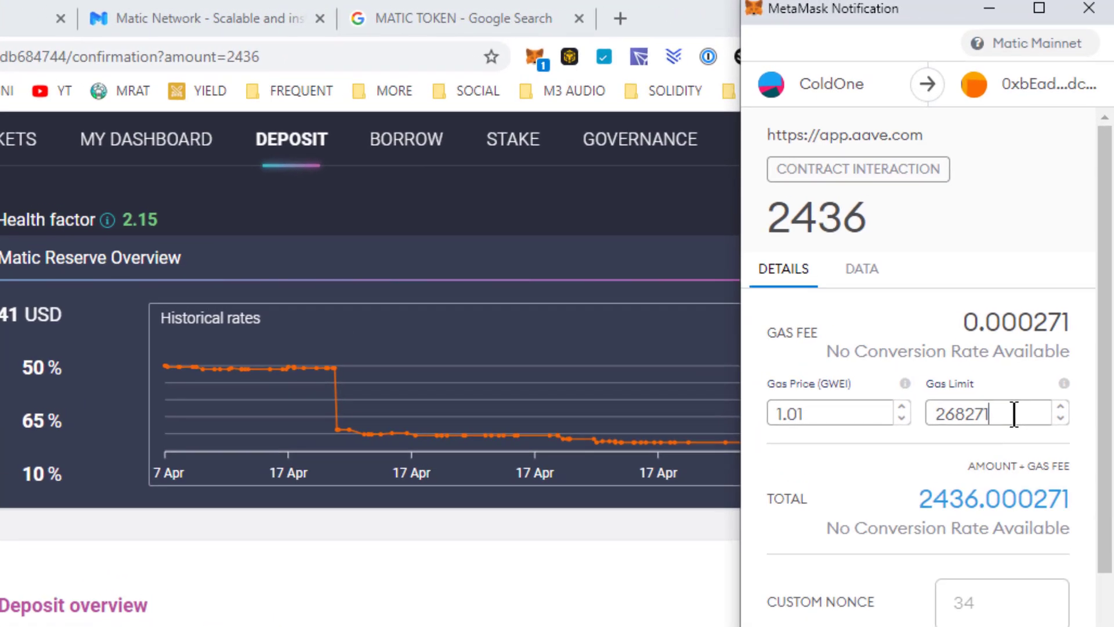
# Raise the gas limit to 2682710 in MetaMask and confirm the Aave deposit
pyautogui.write('0')
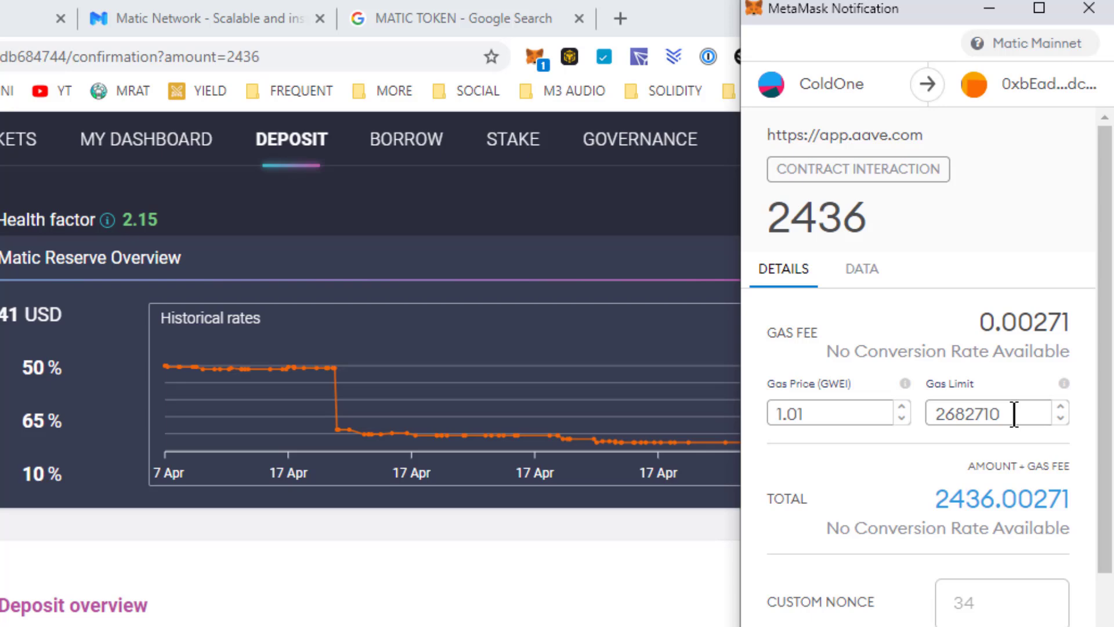
pyautogui.scroll(-3)
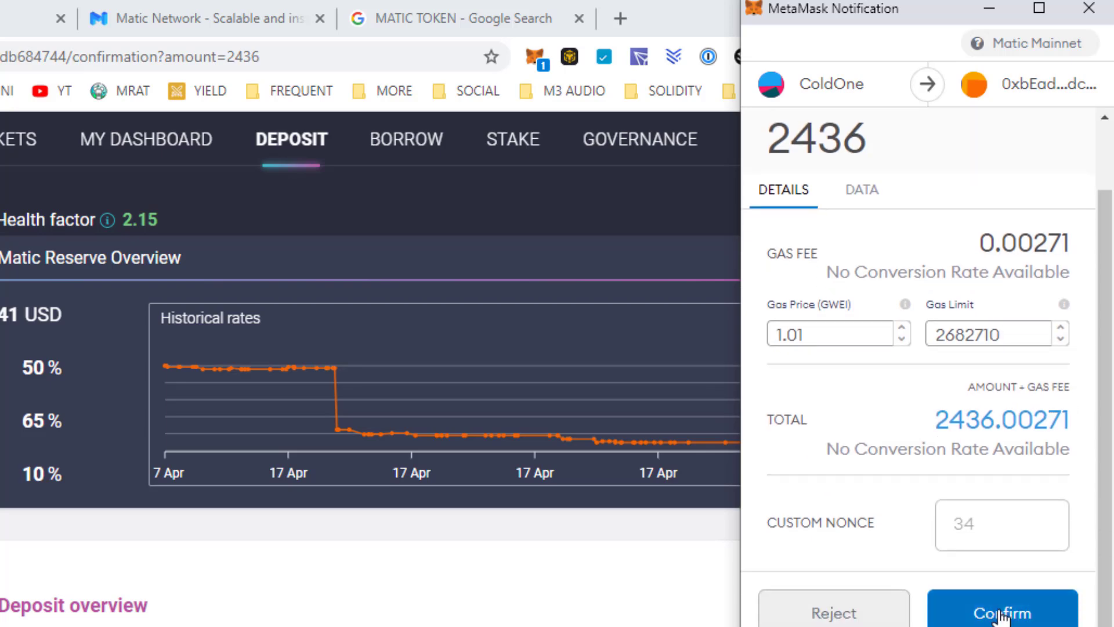
pyautogui.click(1001, 609)
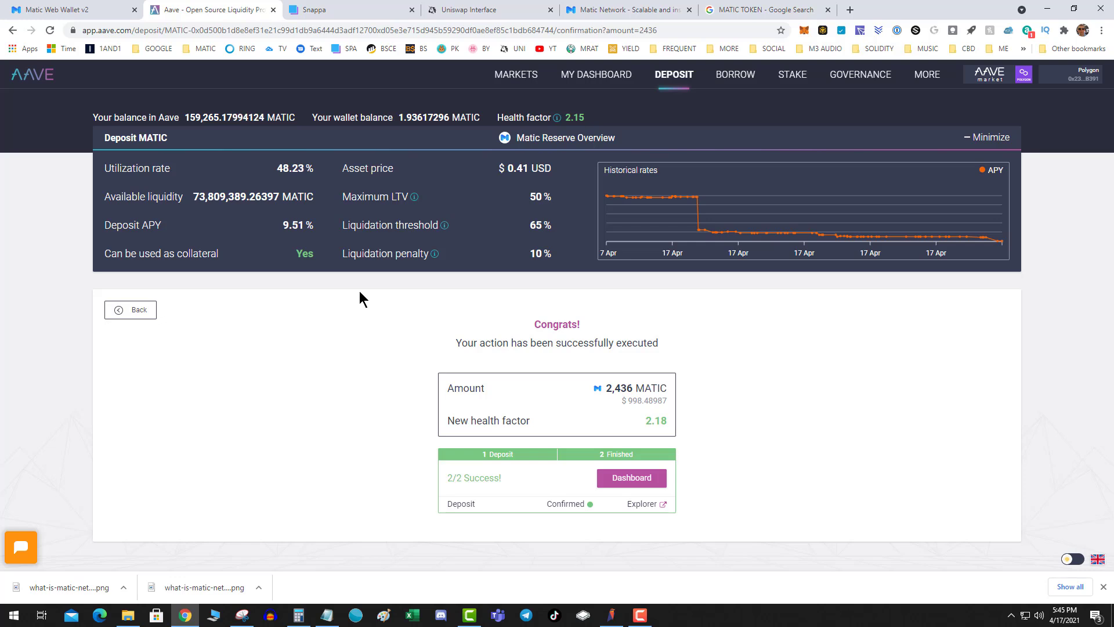
pyautogui.moveTo(483, 10)
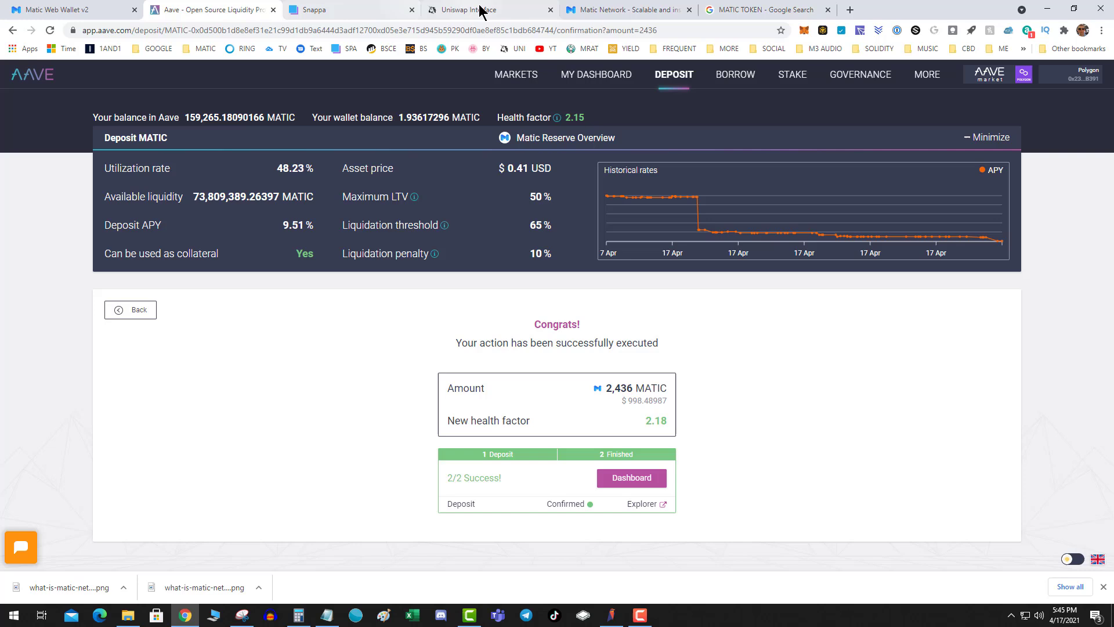
pyautogui.moveTo(572, 197)
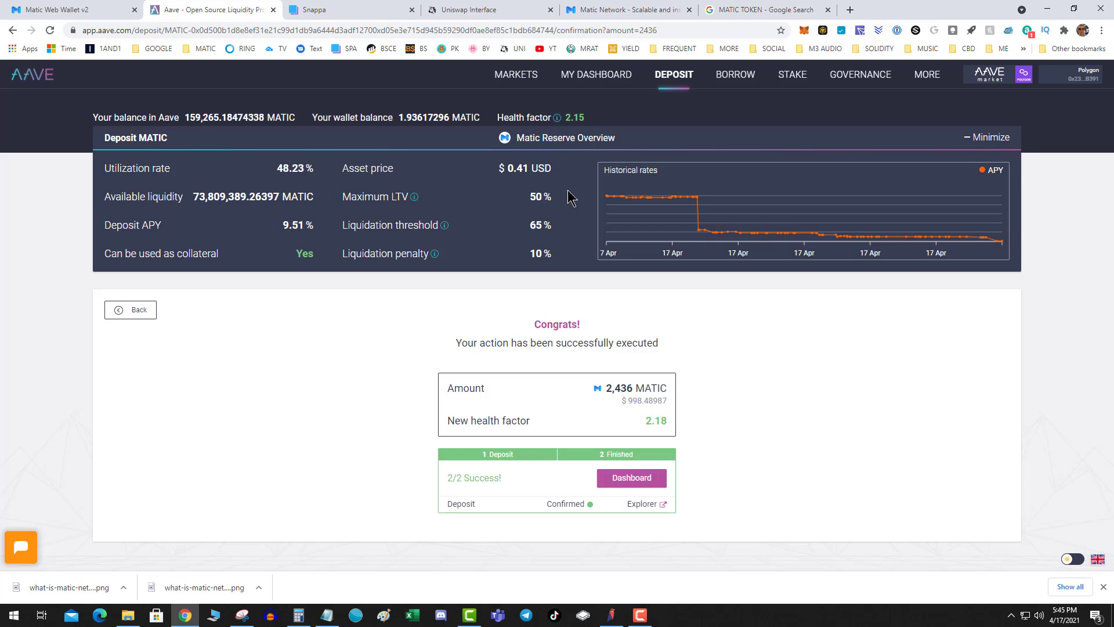
pyautogui.moveTo(790, 401)
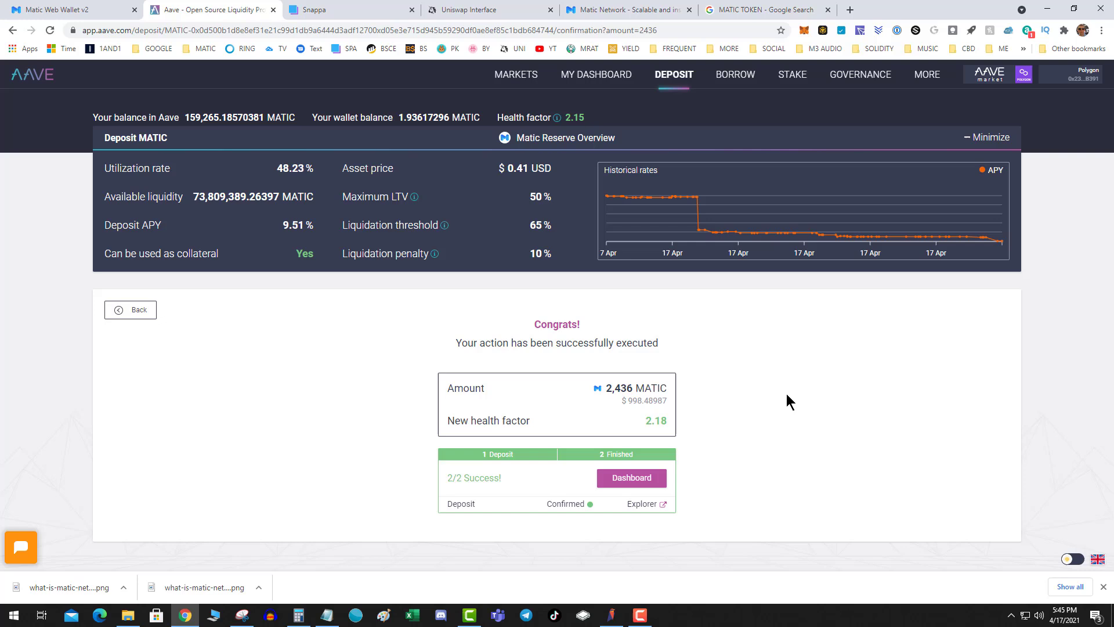
pyautogui.moveTo(847, 368)
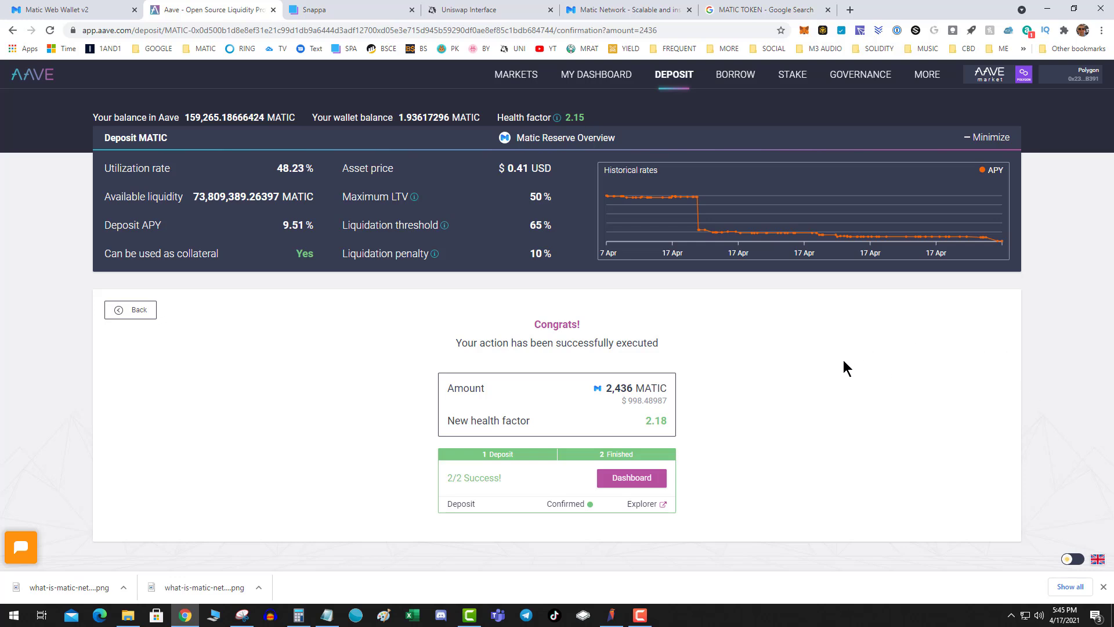